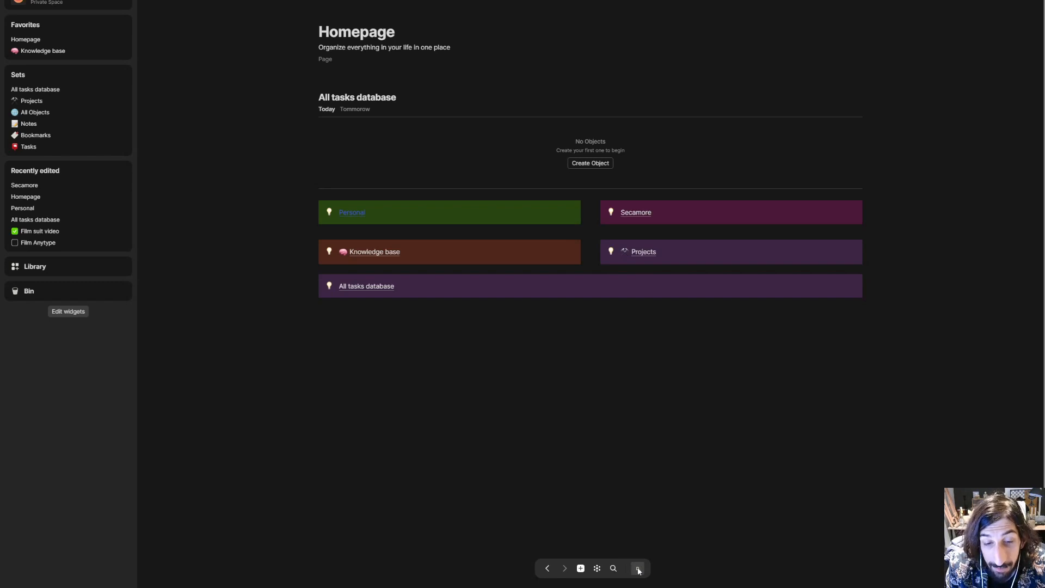
- Show the space switcher listing available spaces, dismiss it, and bring it up again
left_click(637, 569)
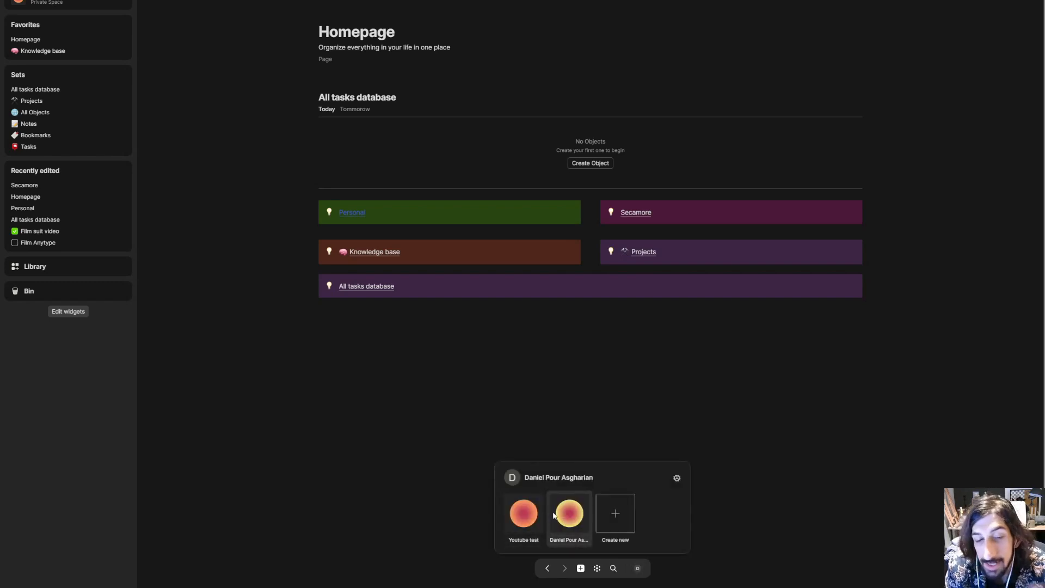
left_click(523, 512)
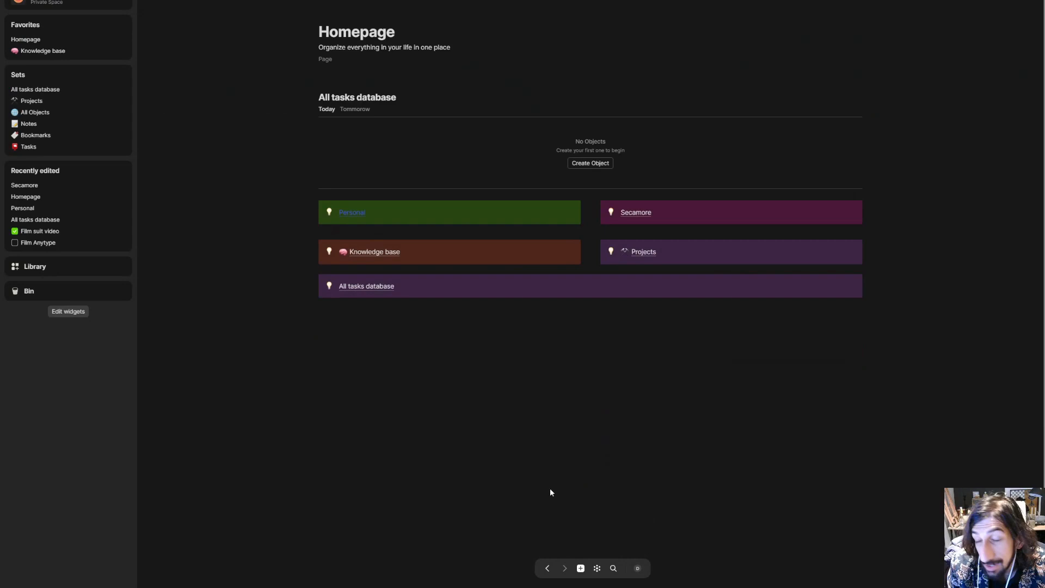
mouse_move(512, 483)
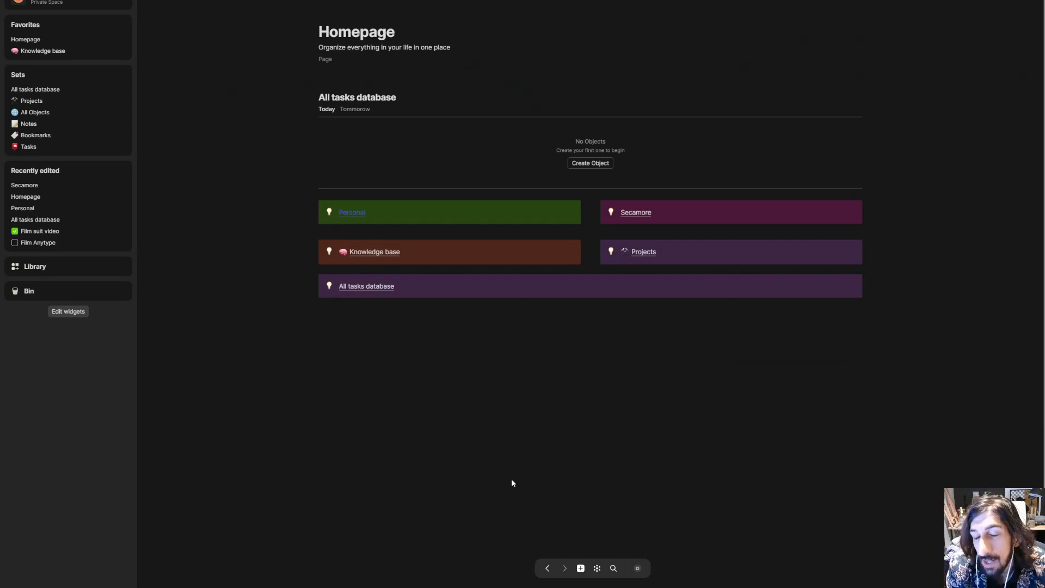
mouse_move(595, 483)
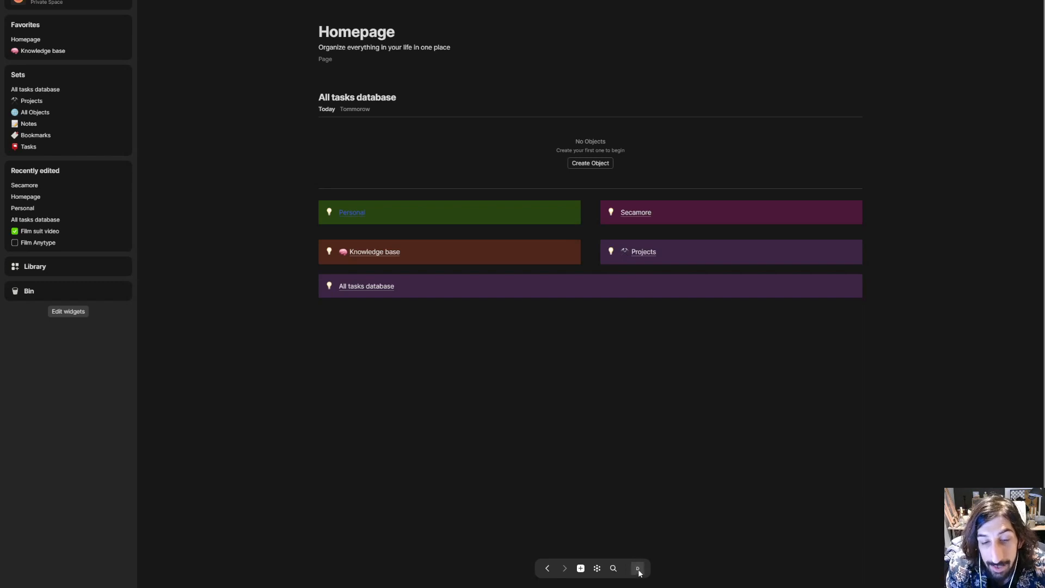
left_click(636, 568)
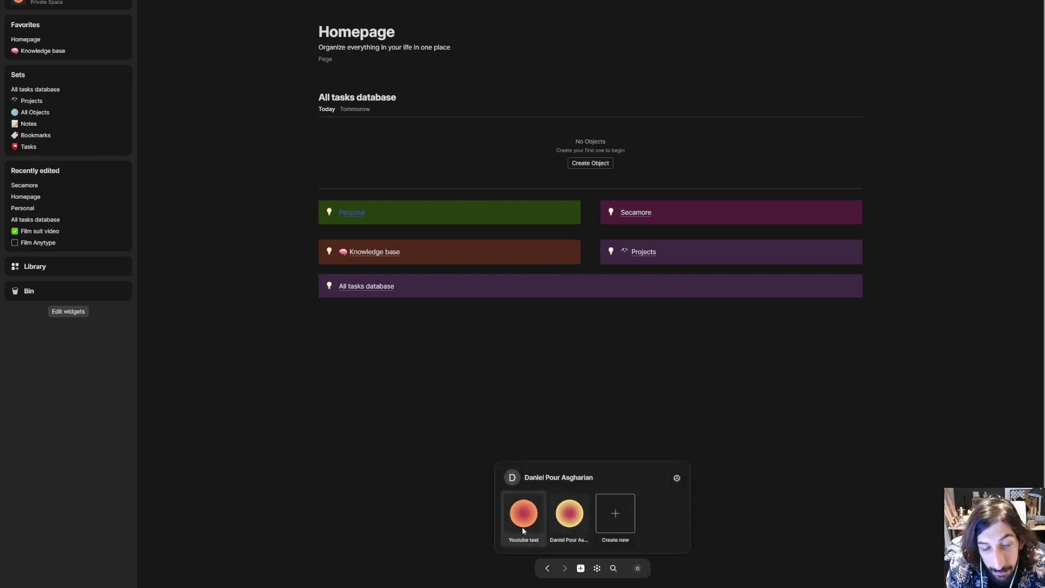
mouse_move(408, 386)
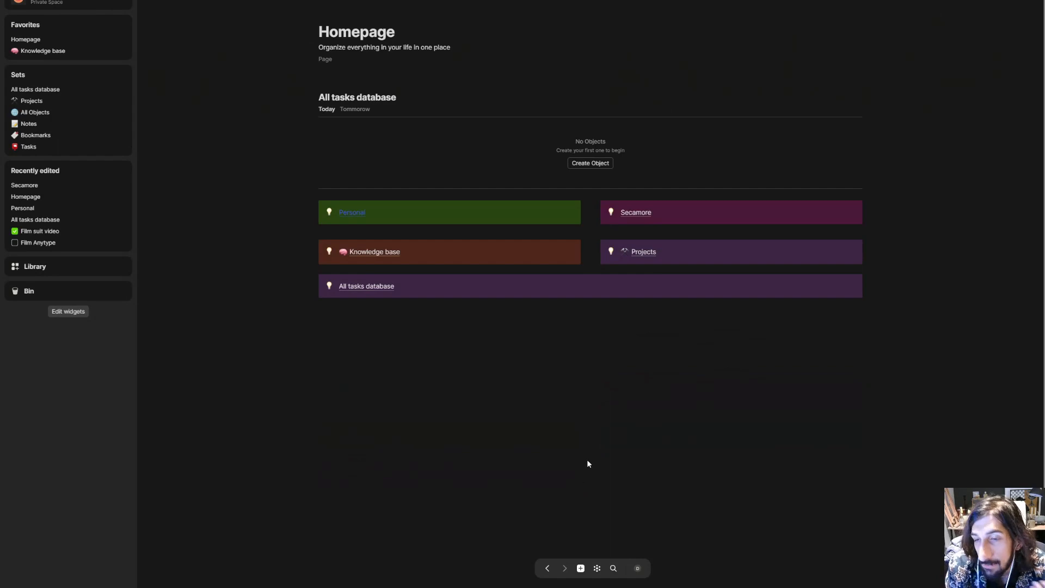
mouse_move(635, 420)
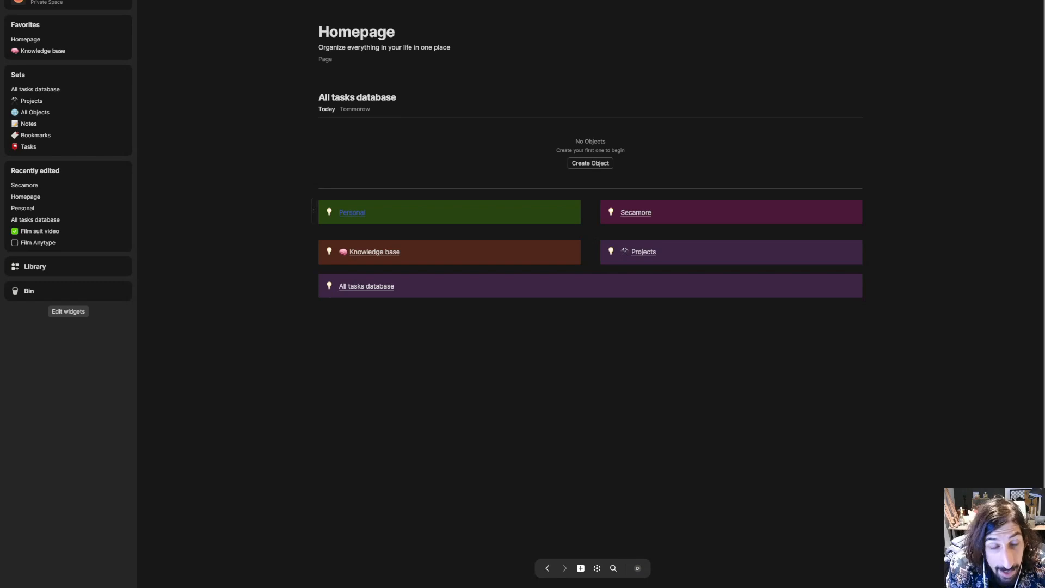
- Dismiss the space switcher and go from the Homepage link blocks into the Types library
left_click(351, 213)
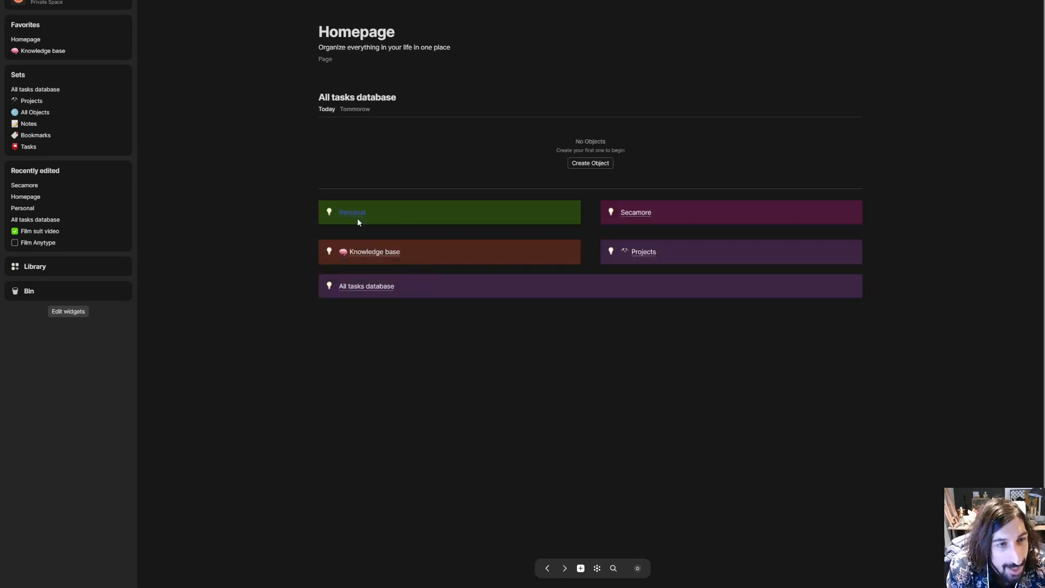
left_click(352, 212)
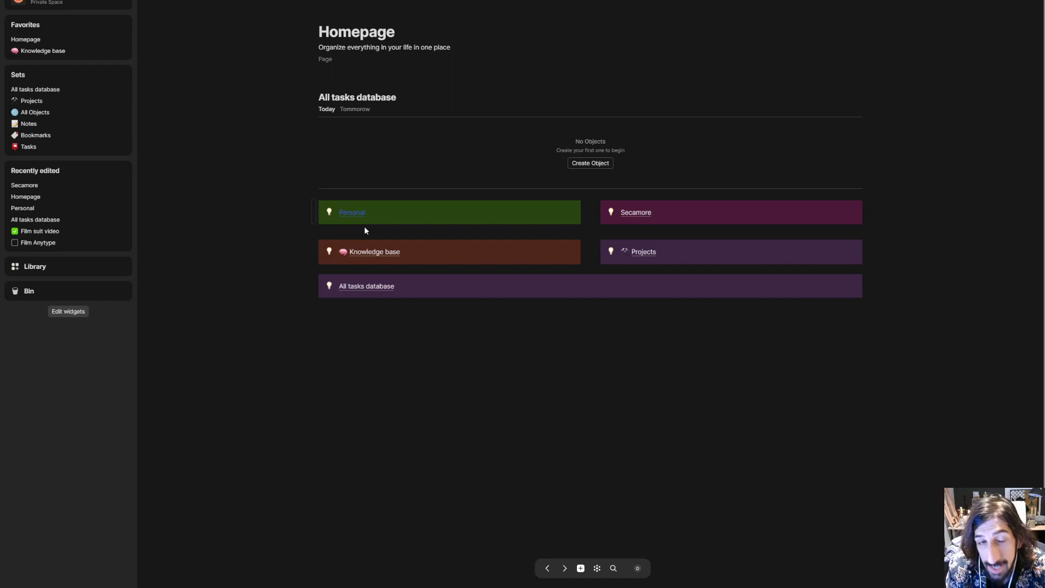
mouse_move(634, 213)
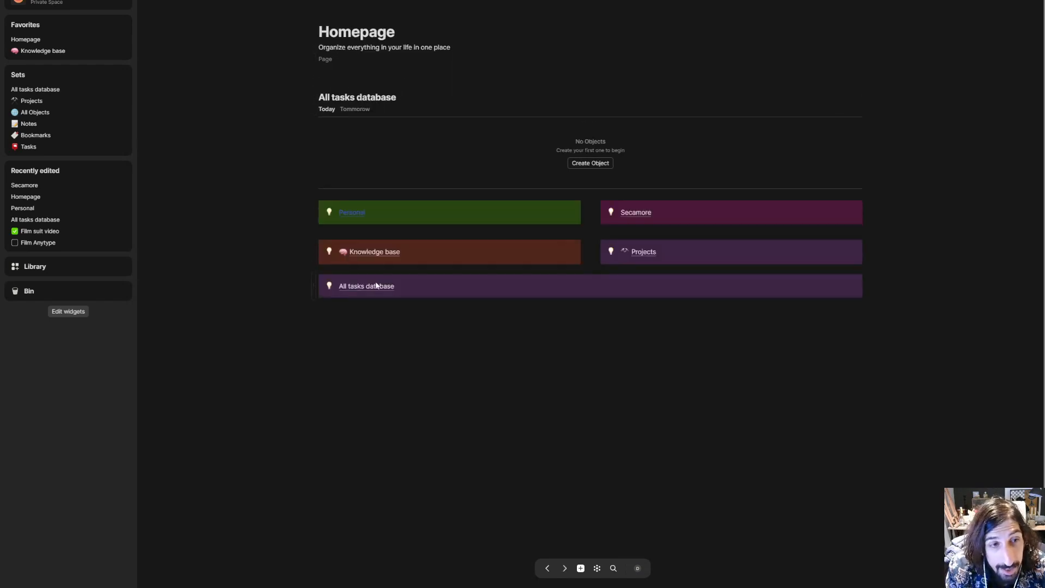
left_click(374, 251)
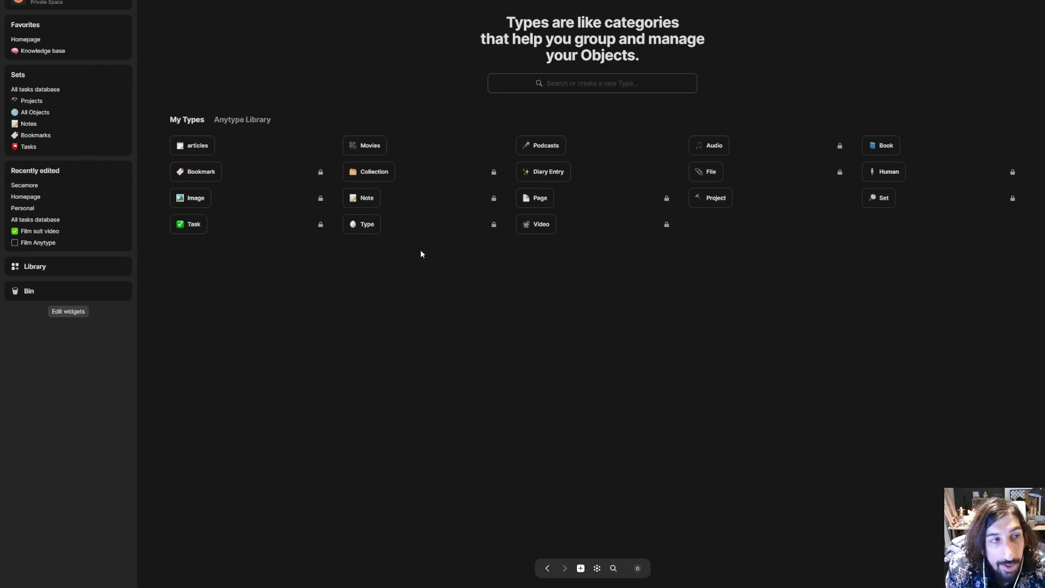
mouse_move(417, 360)
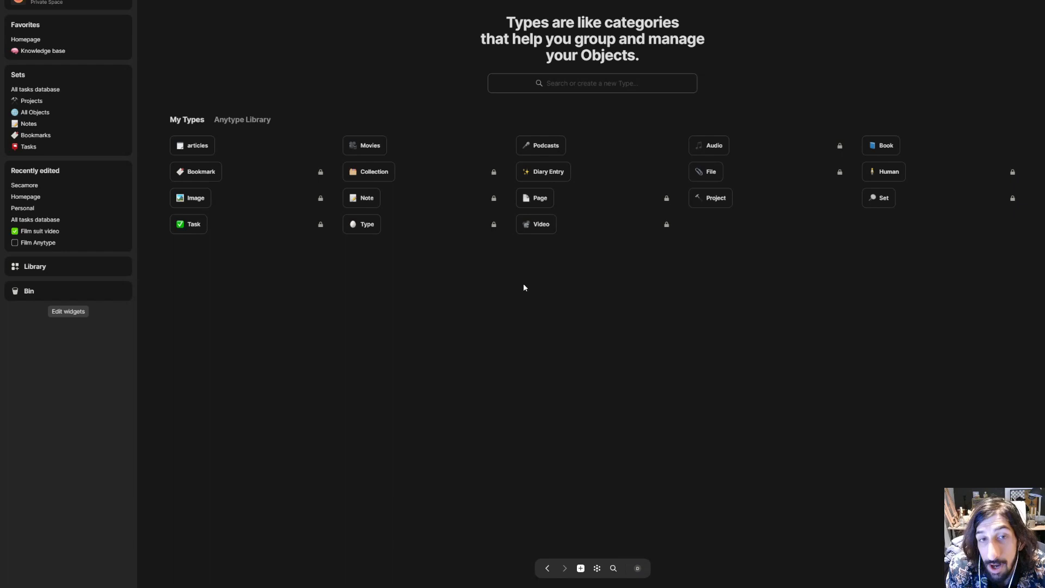
mouse_move(394, 241)
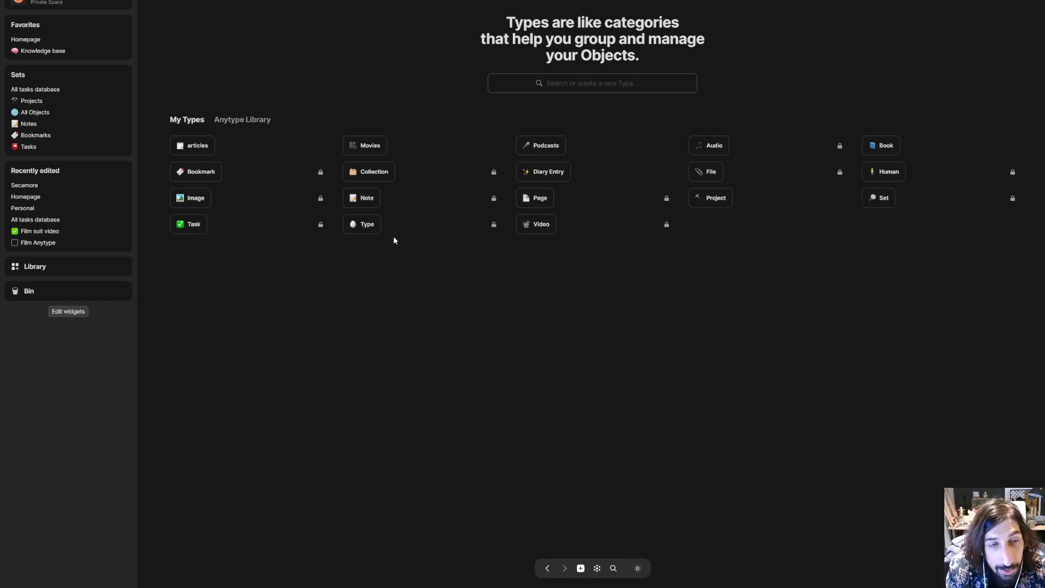
mouse_move(664, 98)
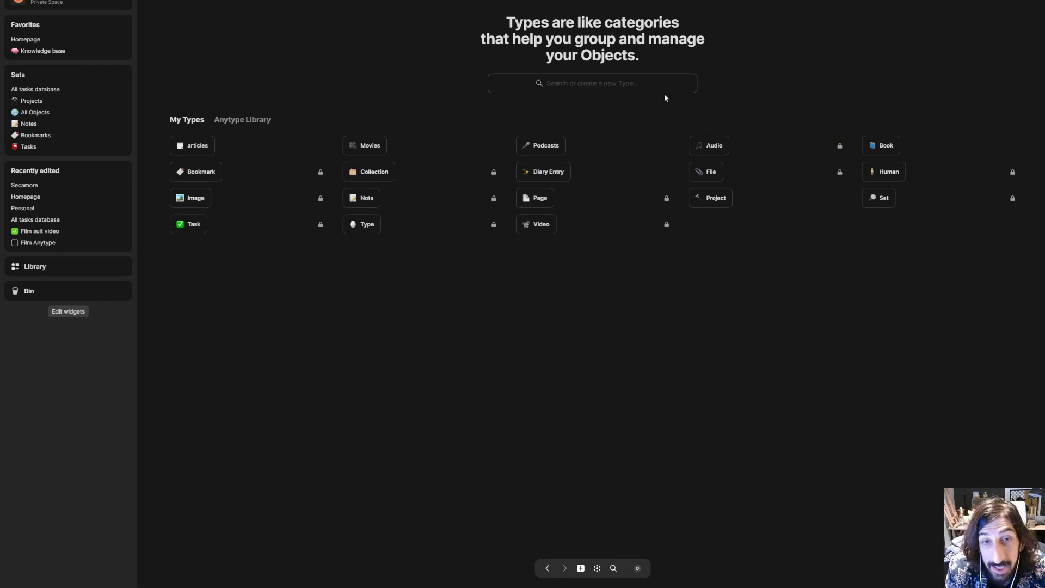
mouse_move(590, 105)
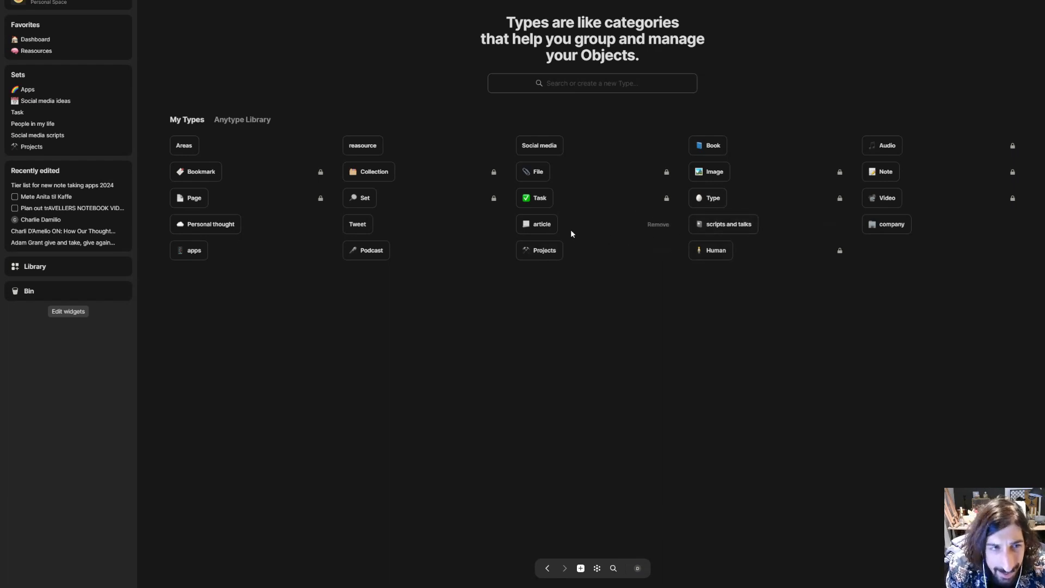
mouse_move(375, 226)
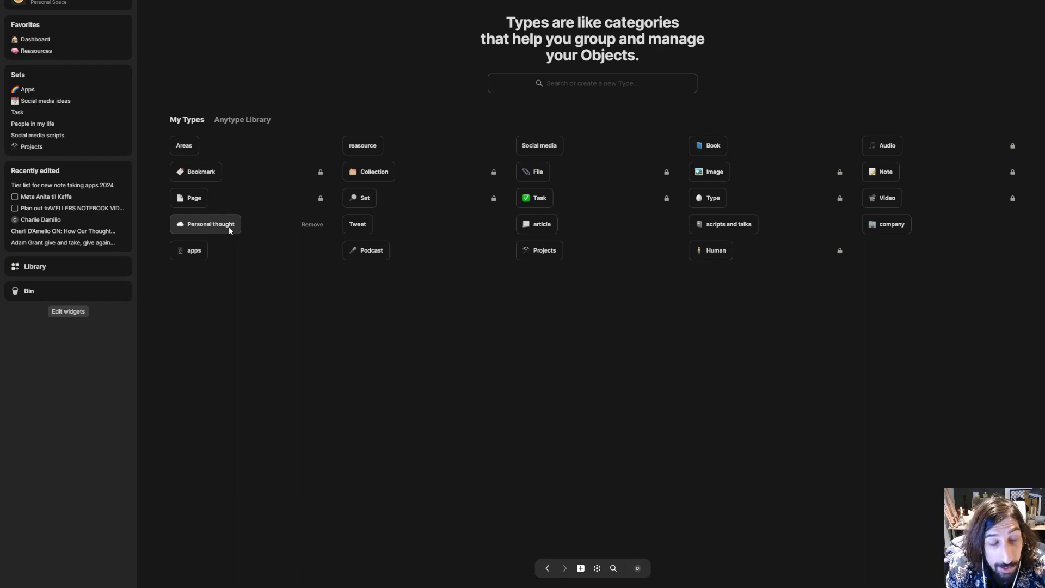
mouse_move(194, 250)
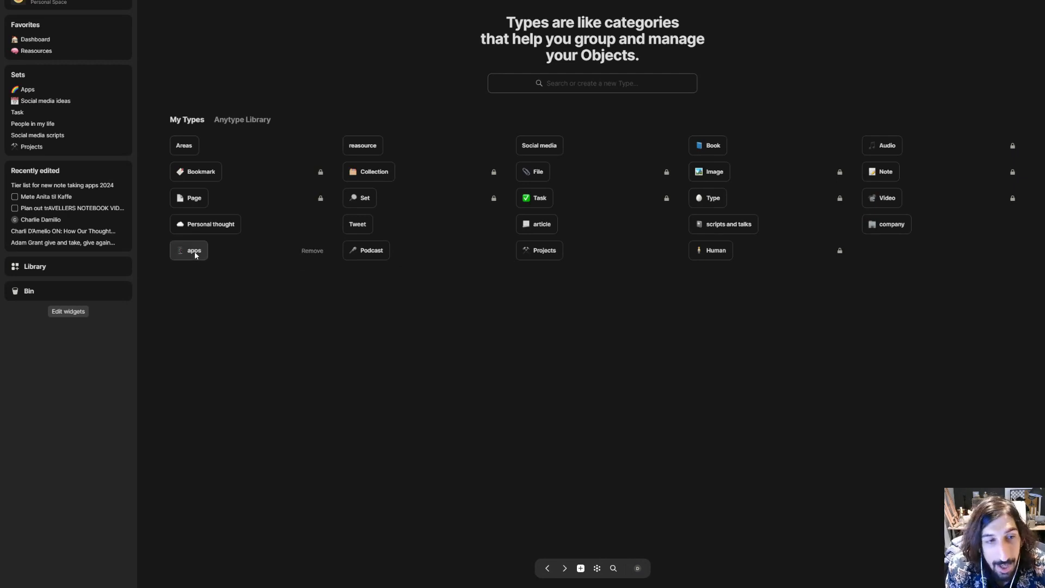
left_click(194, 250)
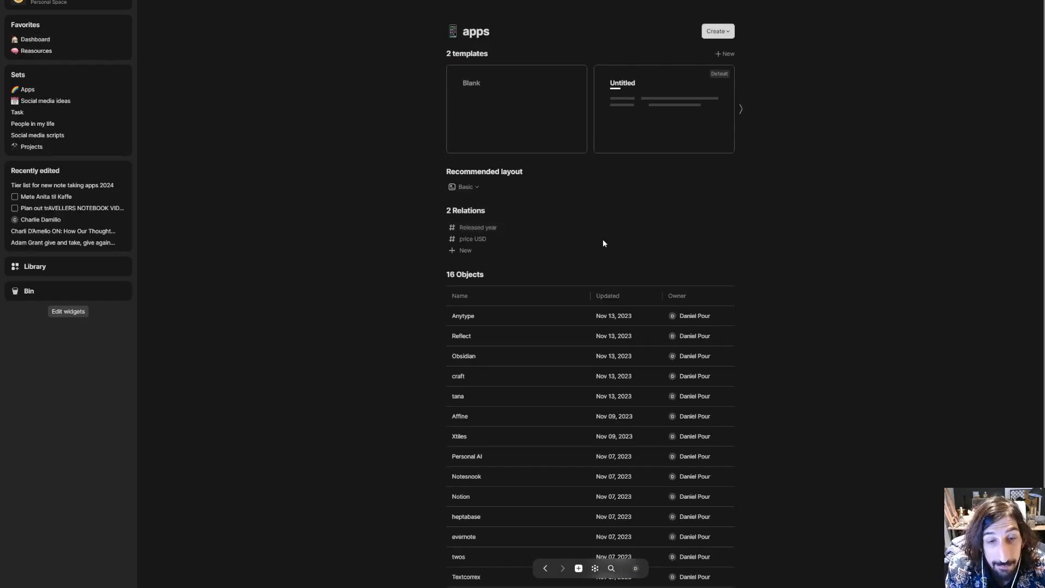
mouse_move(551, 230)
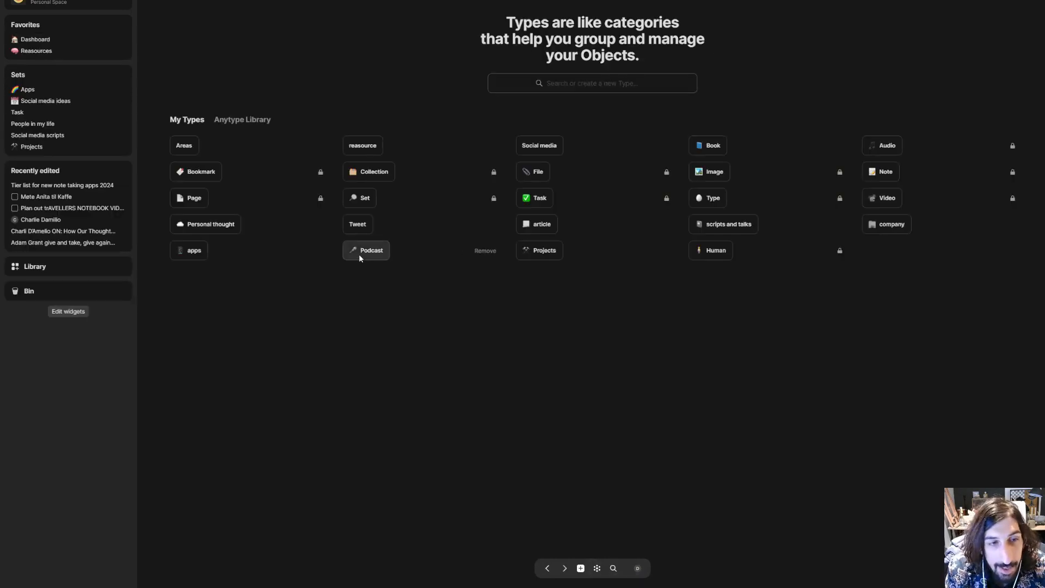
mouse_move(403, 258)
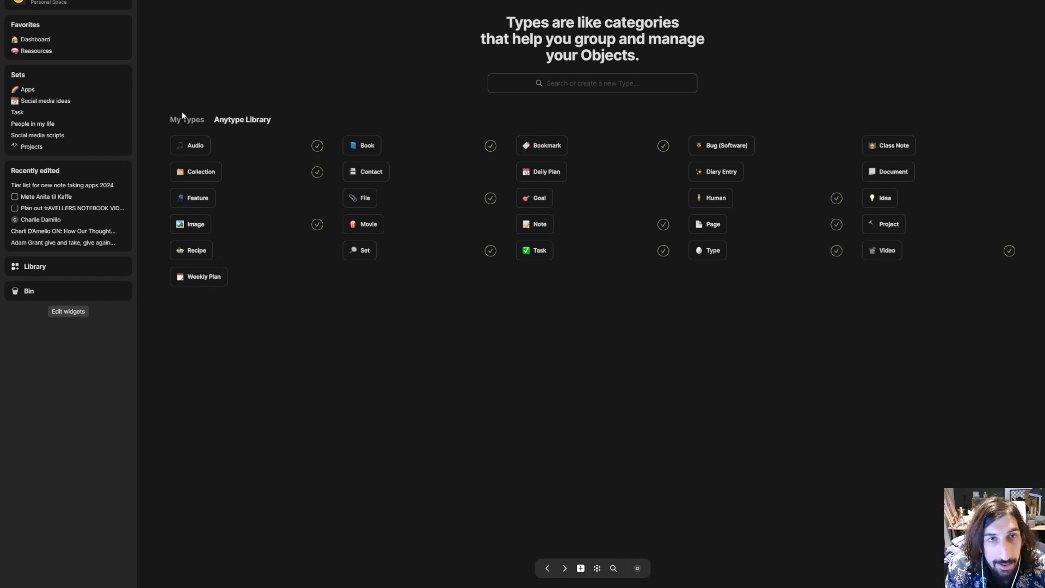
left_click(187, 120)
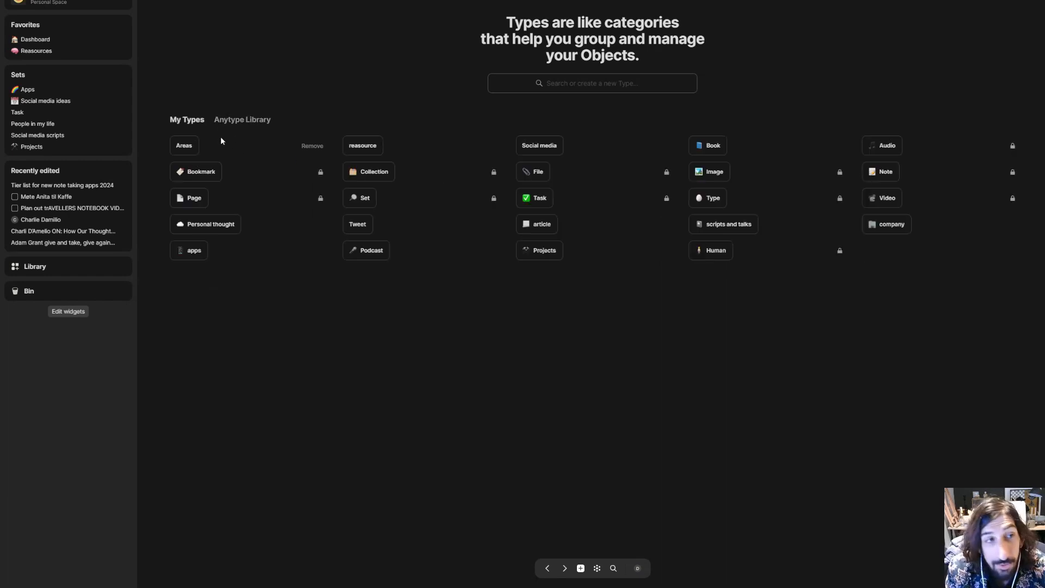
mouse_move(422, 116)
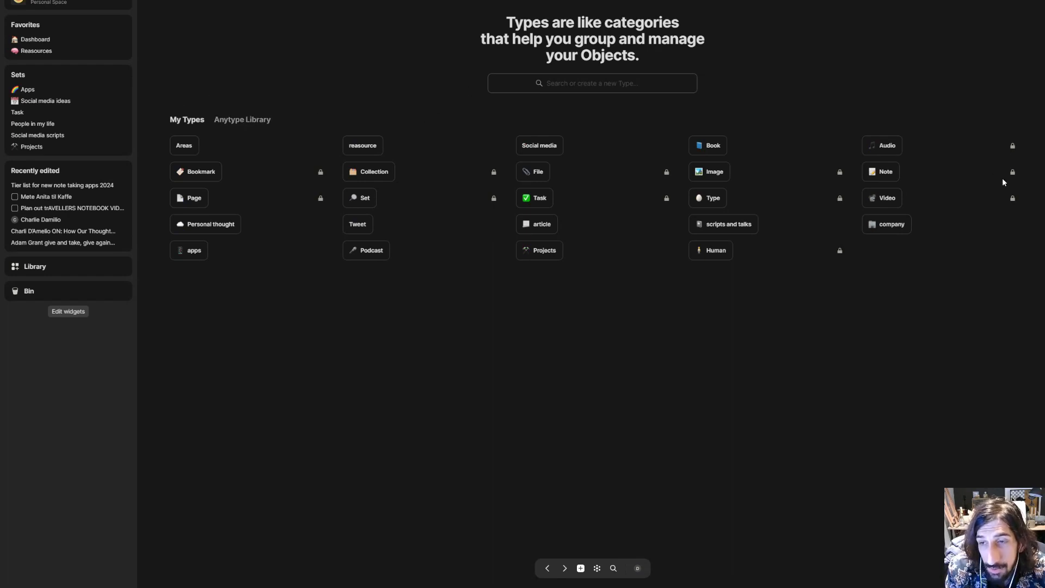
mouse_move(608, 5)
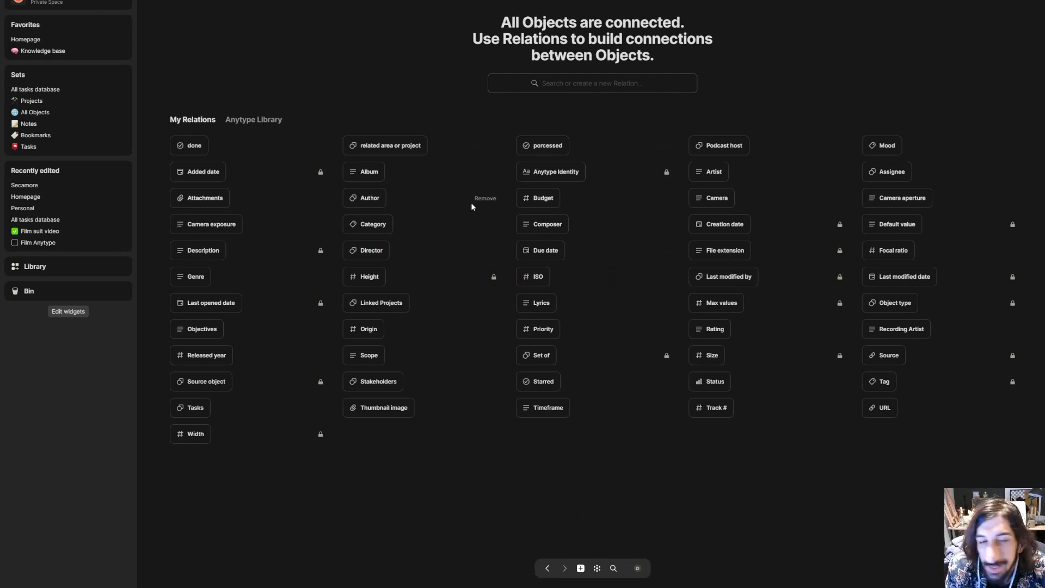
mouse_move(460, 214)
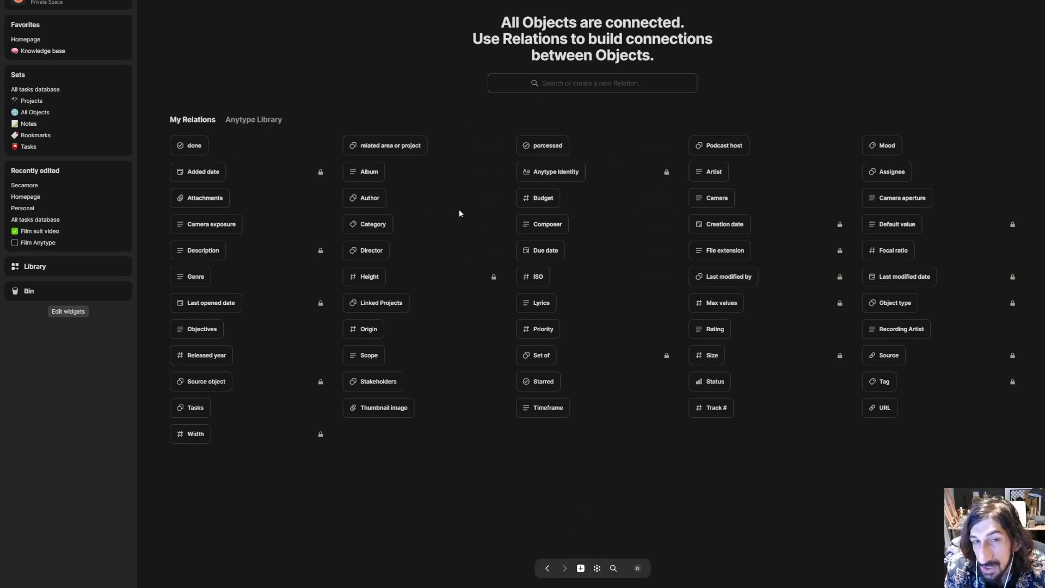
mouse_move(492, 369)
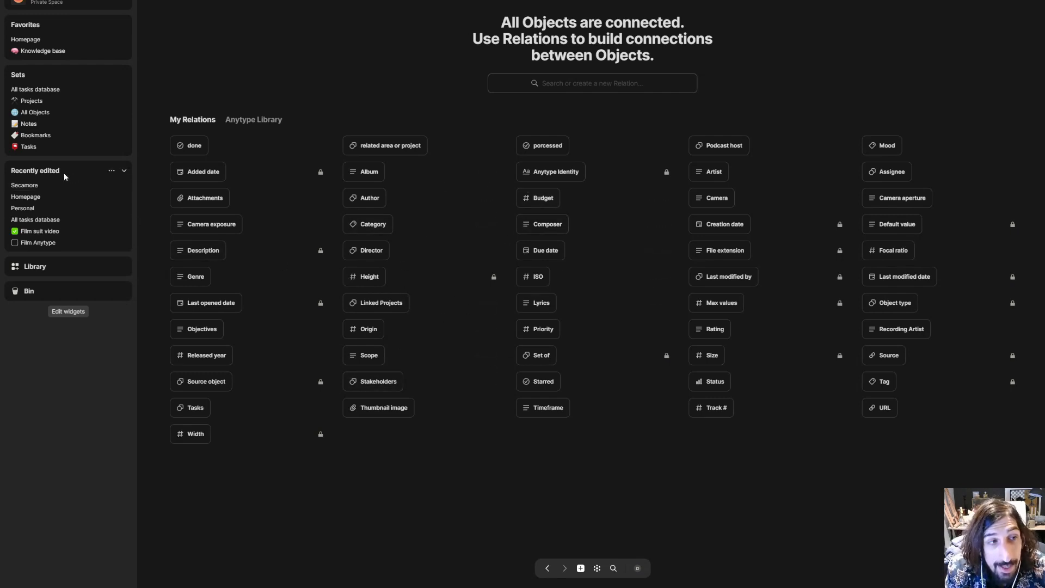
mouse_move(28, 147)
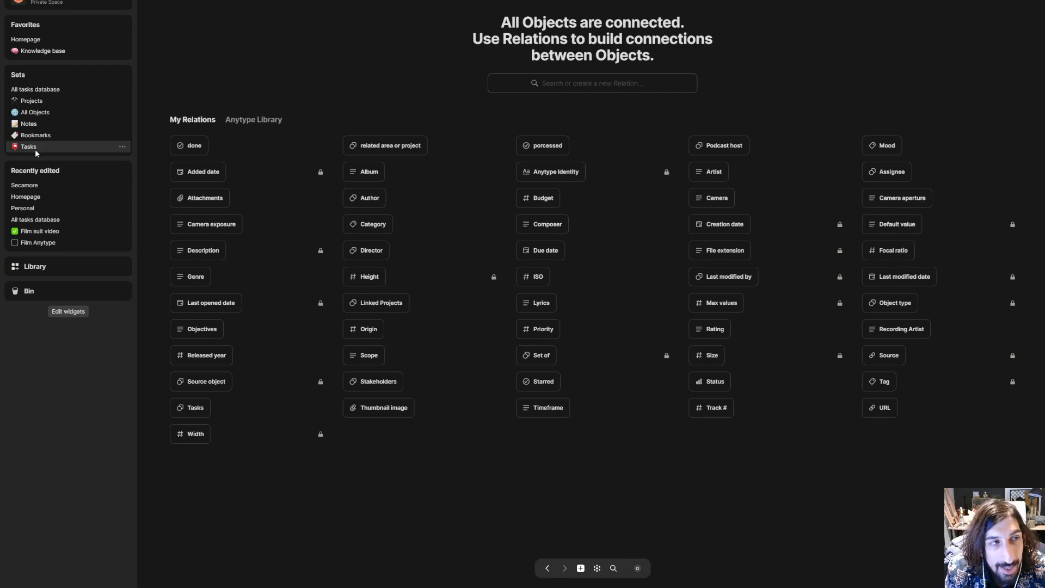
mouse_move(290, 208)
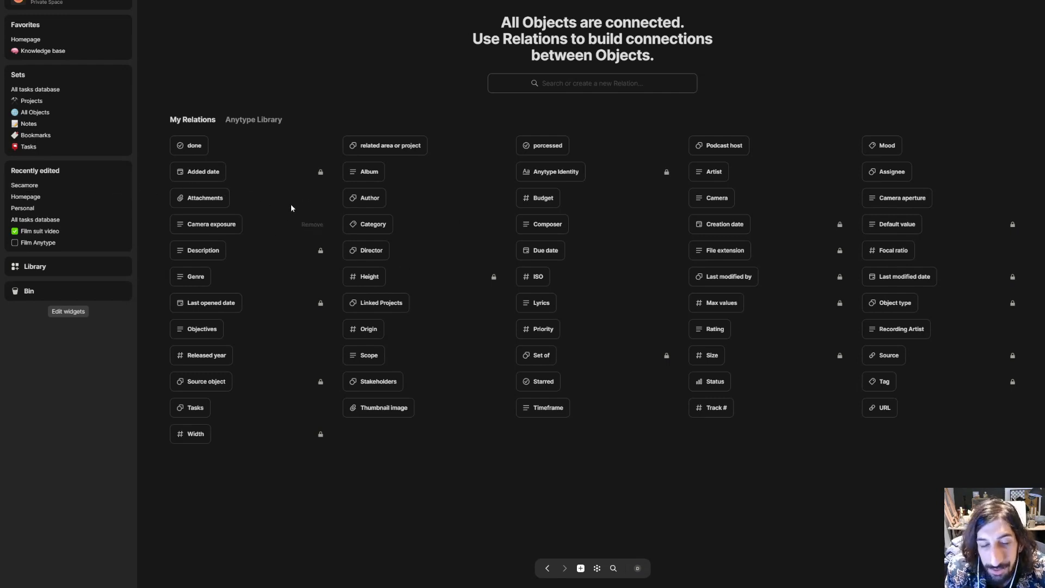
mouse_move(606, 509)
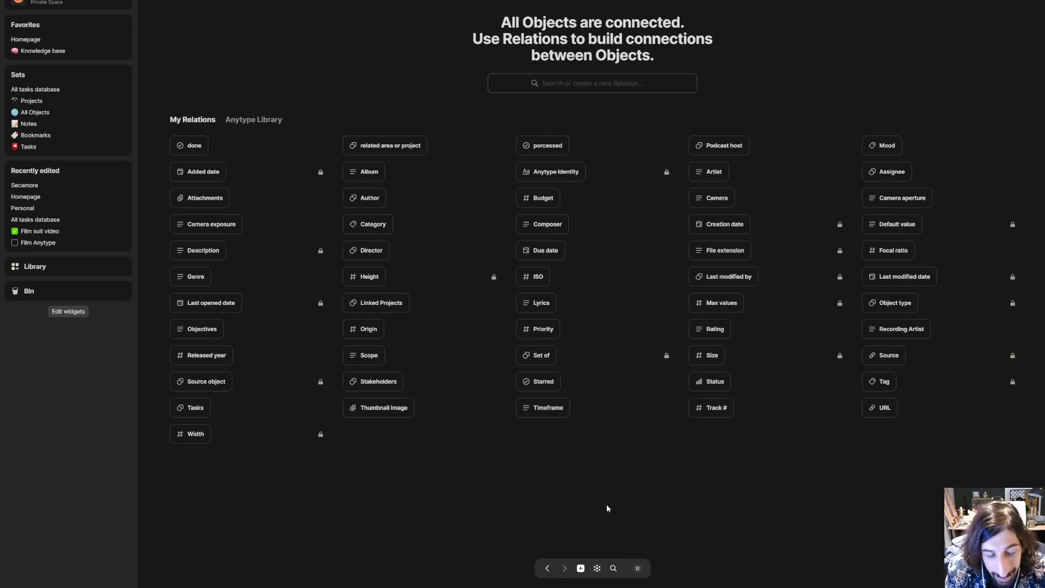
mouse_move(606, 553)
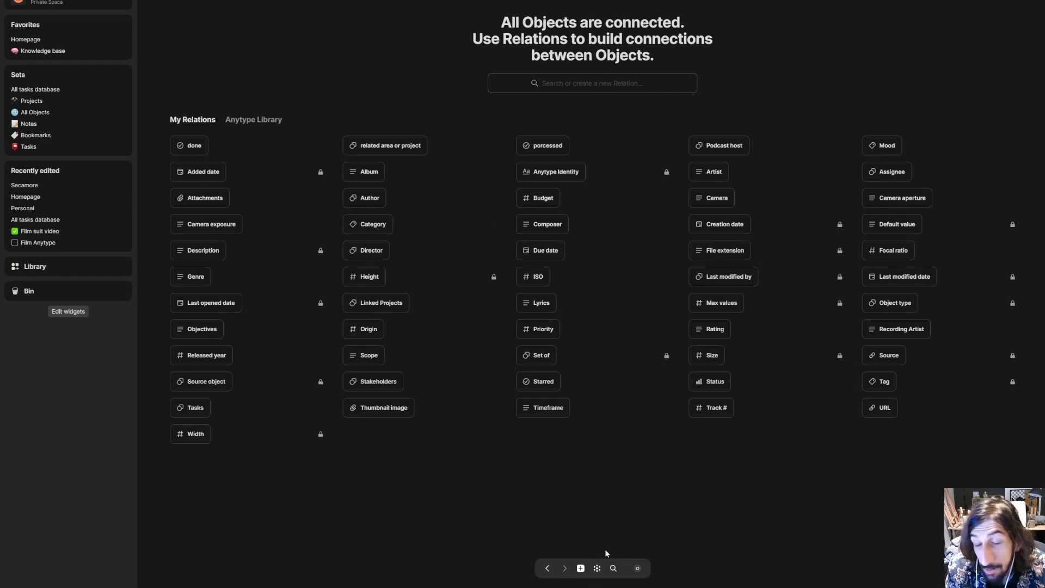
mouse_move(598, 500)
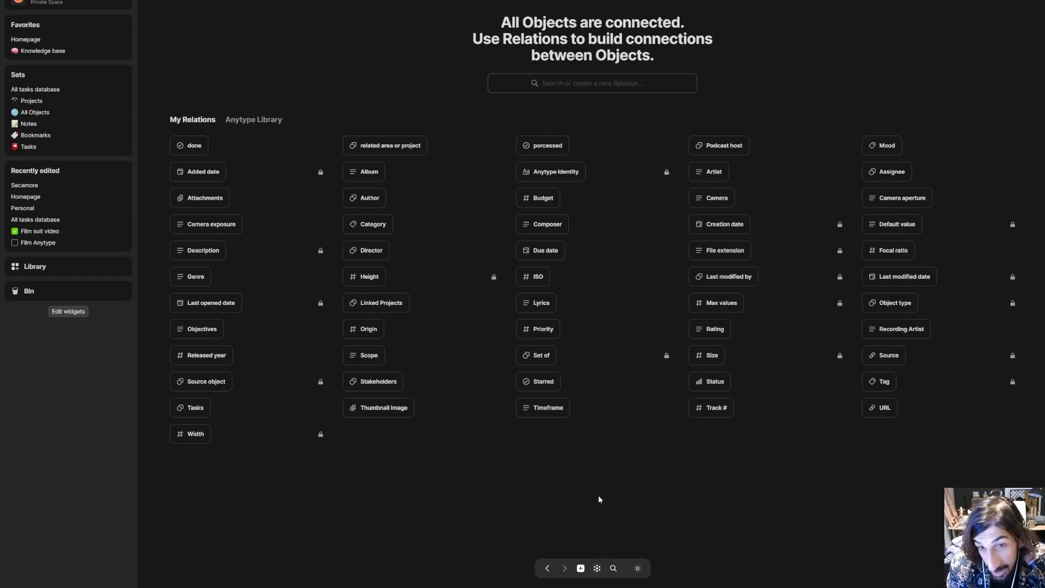
mouse_move(565, 501)
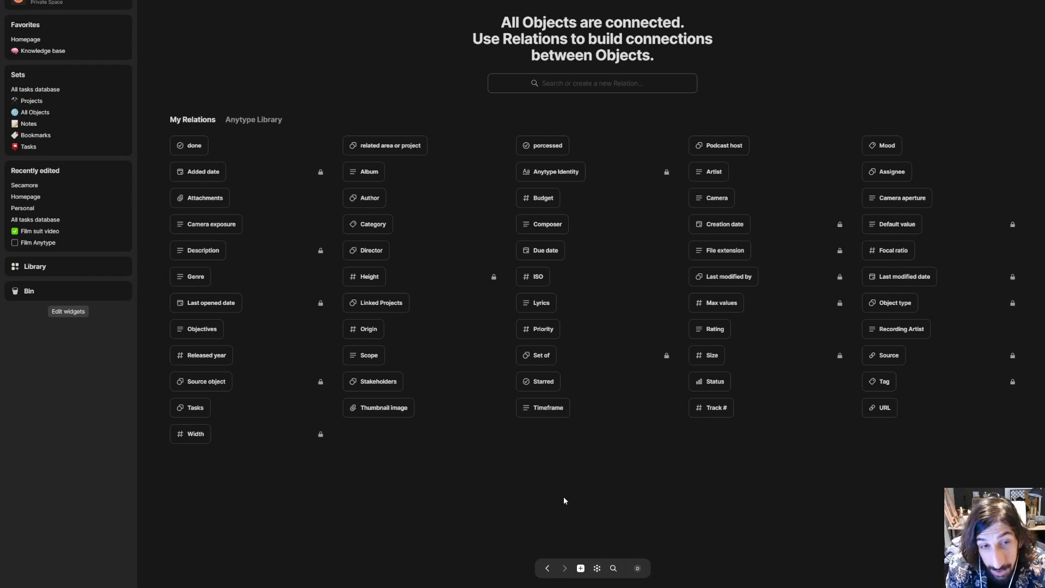
mouse_move(513, 422)
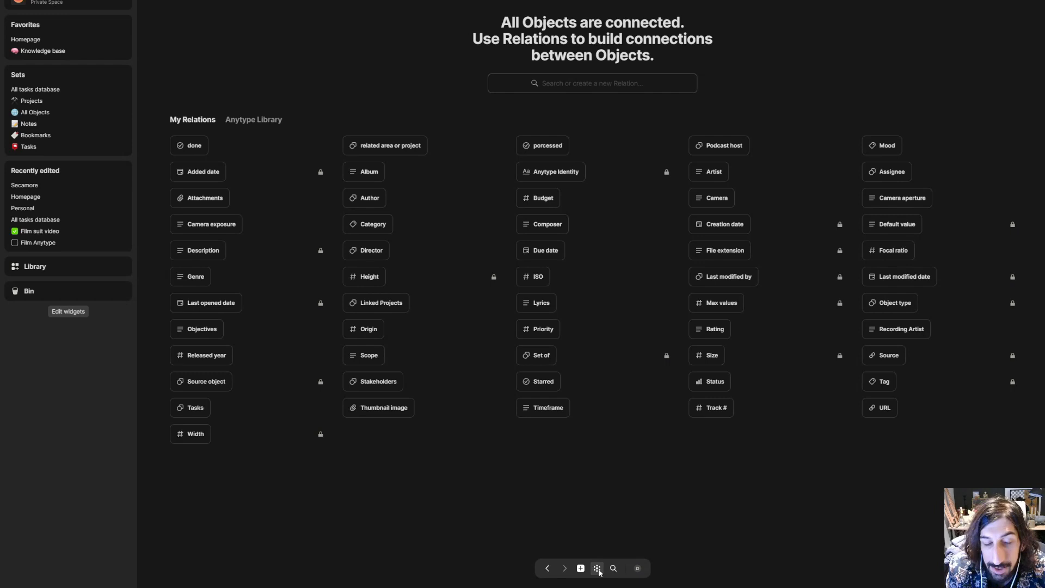
- Show the graph of connected objects centred on Knowledge base, On purpose and Homepage
left_click(597, 568)
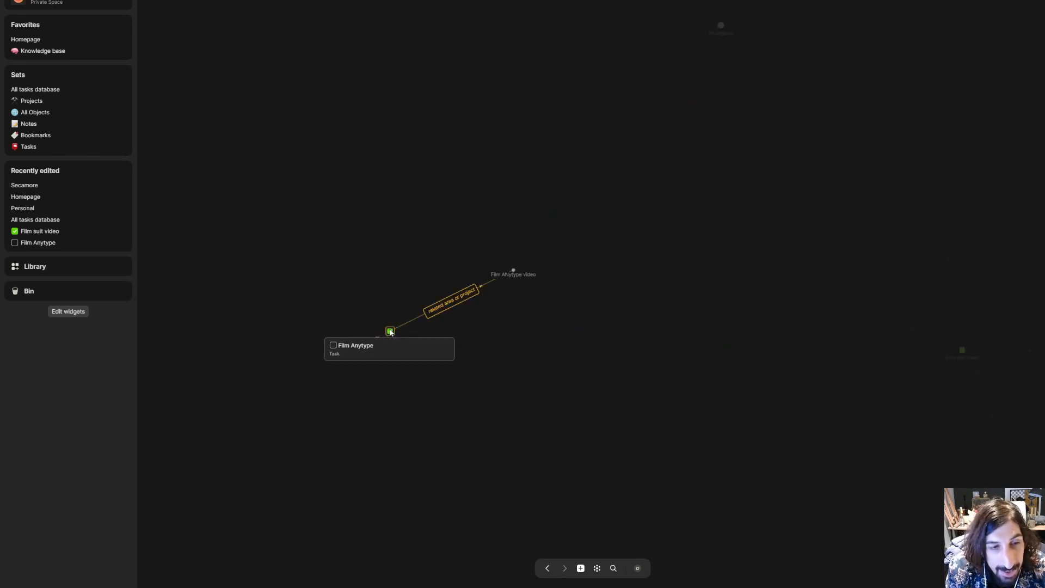
mouse_move(513, 273)
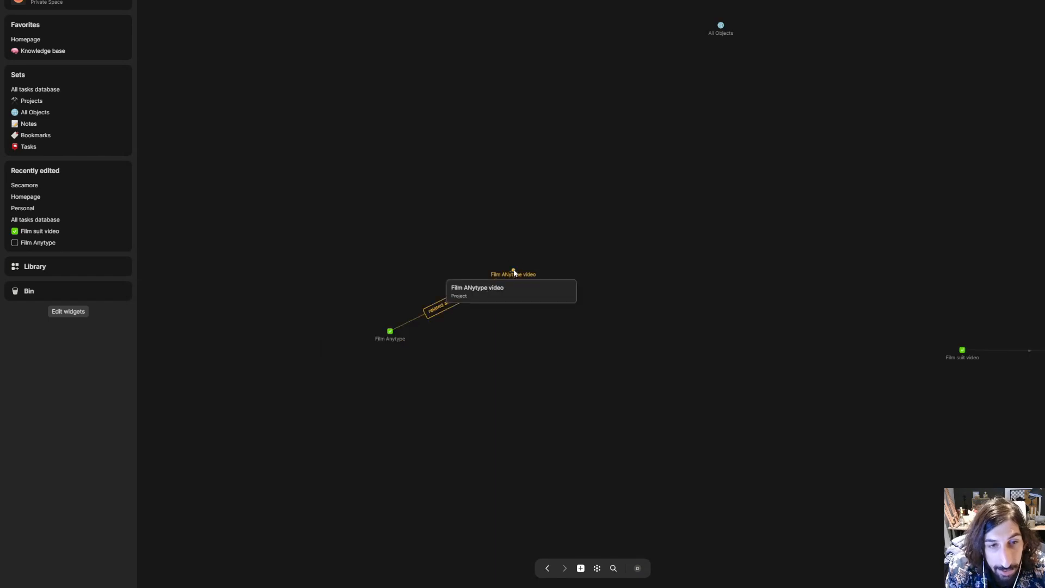
mouse_move(533, 259)
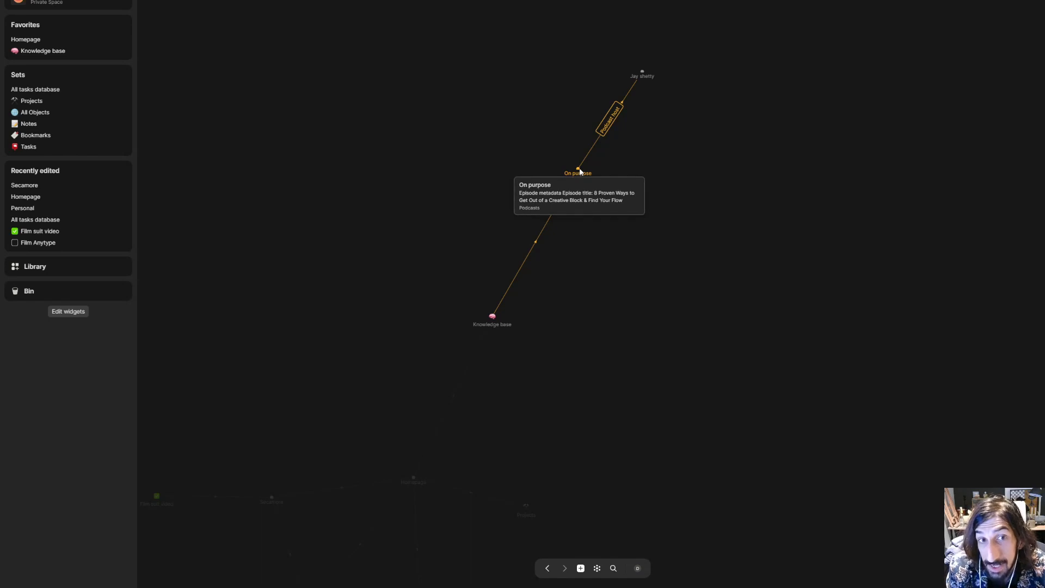
mouse_move(561, 367)
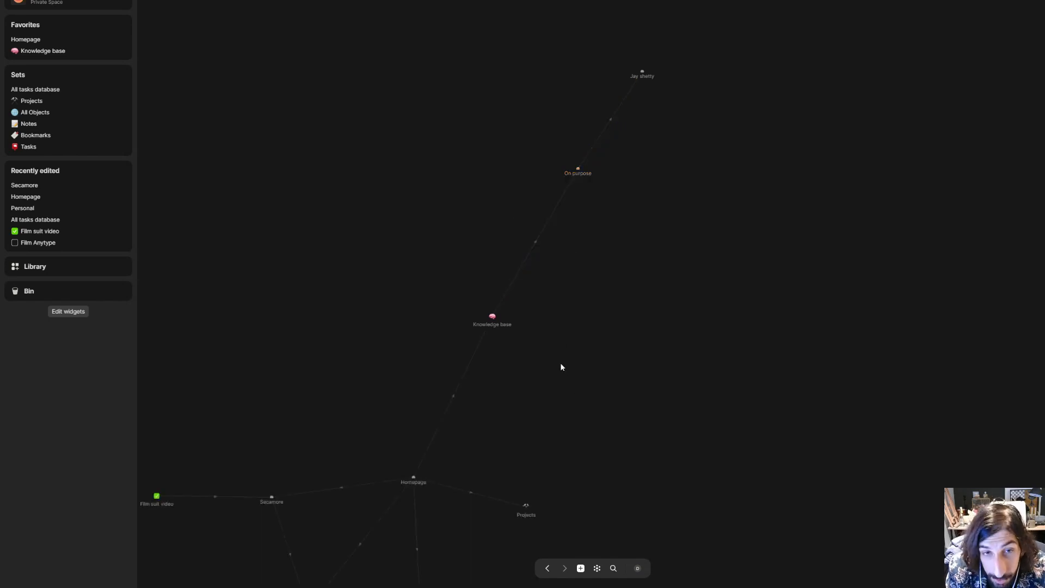
mouse_move(555, 351)
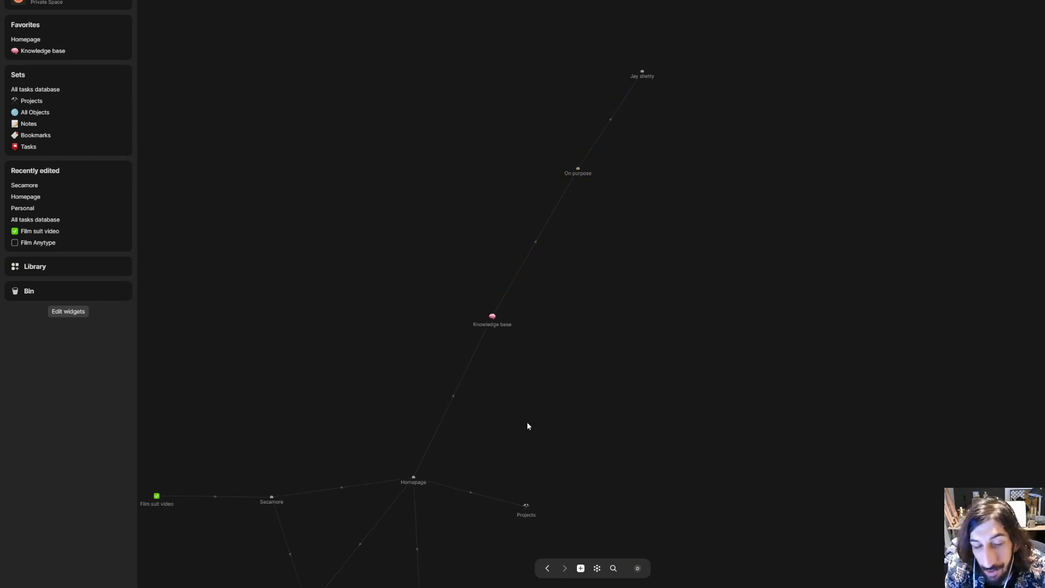
mouse_move(424, 431)
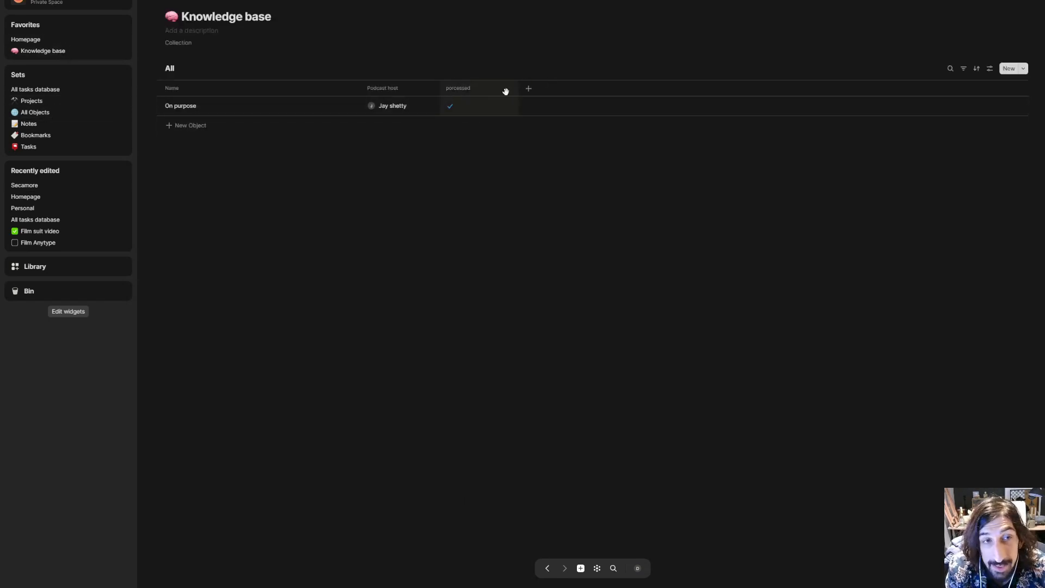
- Review which relations show as columns in Knowledge base, then head back to the Homepage
left_click(528, 88)
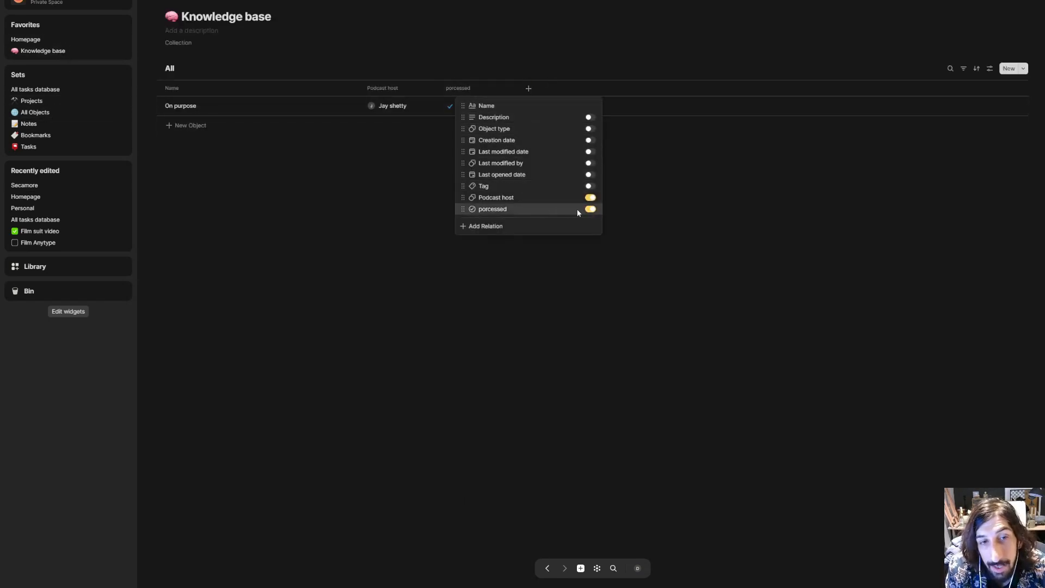
left_click(384, 196)
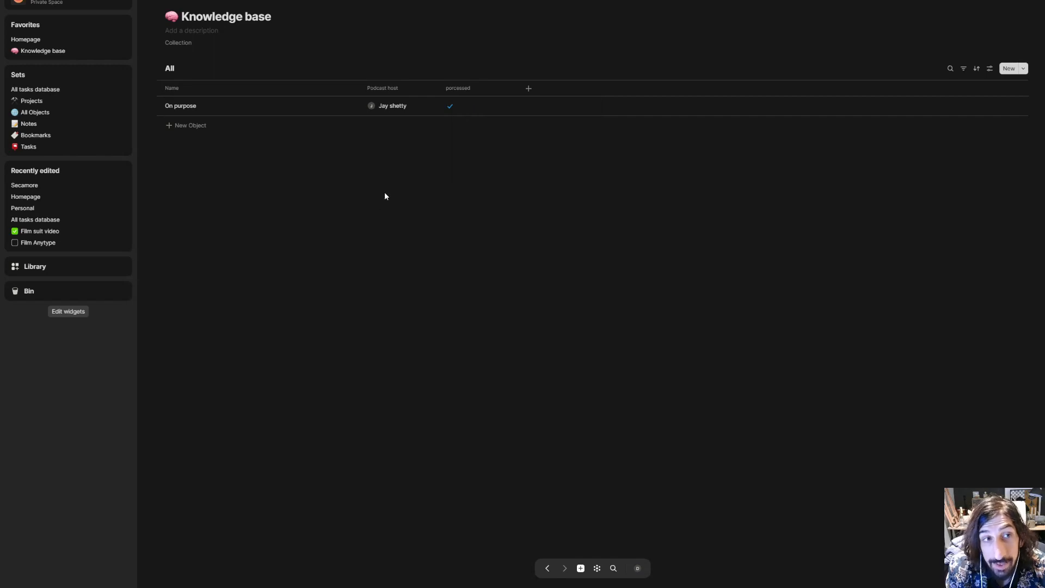
mouse_move(376, 193)
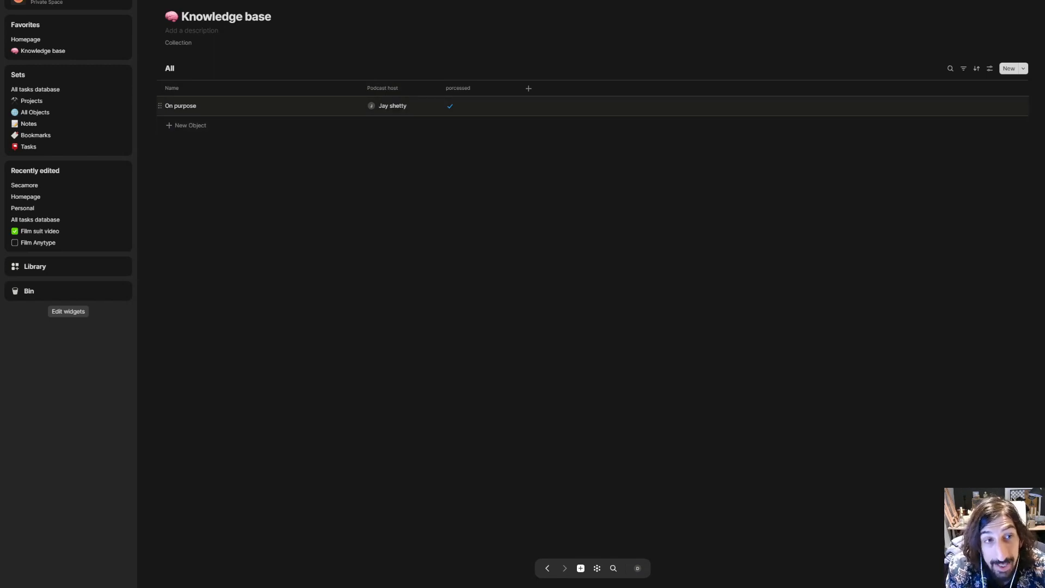
left_click(391, 106)
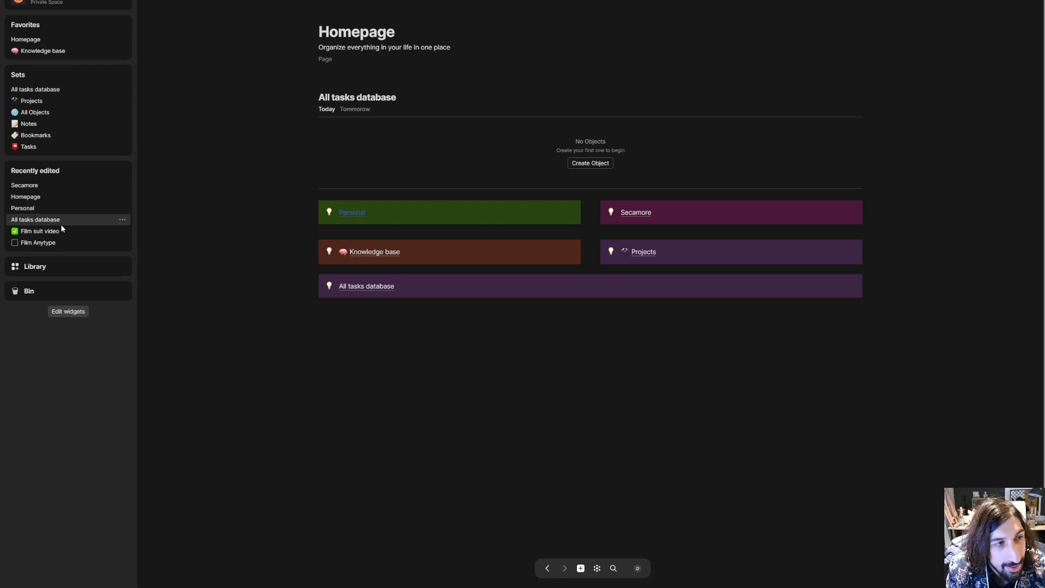
mouse_move(23, 208)
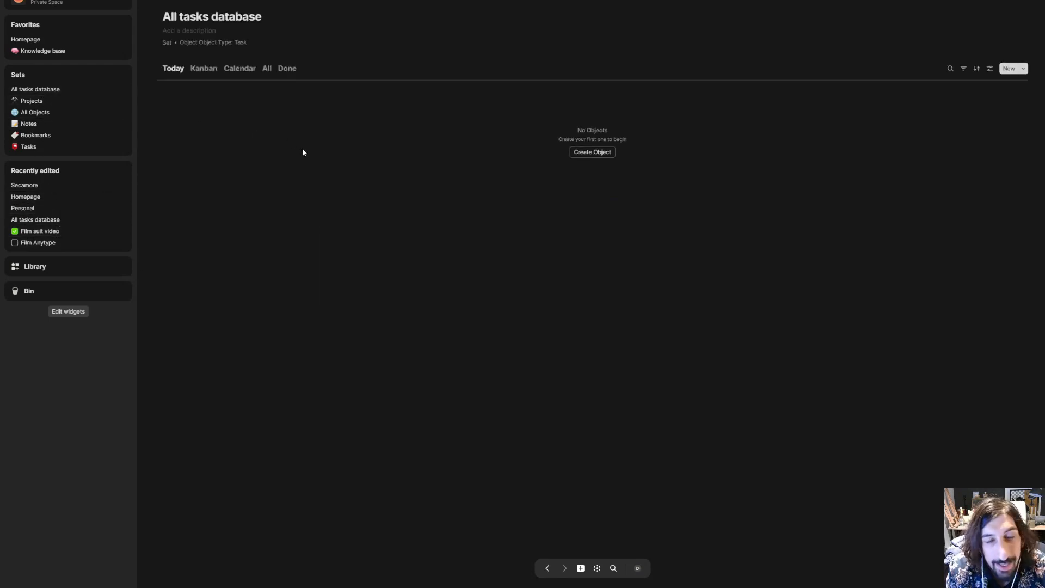
- View the All tasks database as a Kanban board, then return to the Today view
left_click(203, 68)
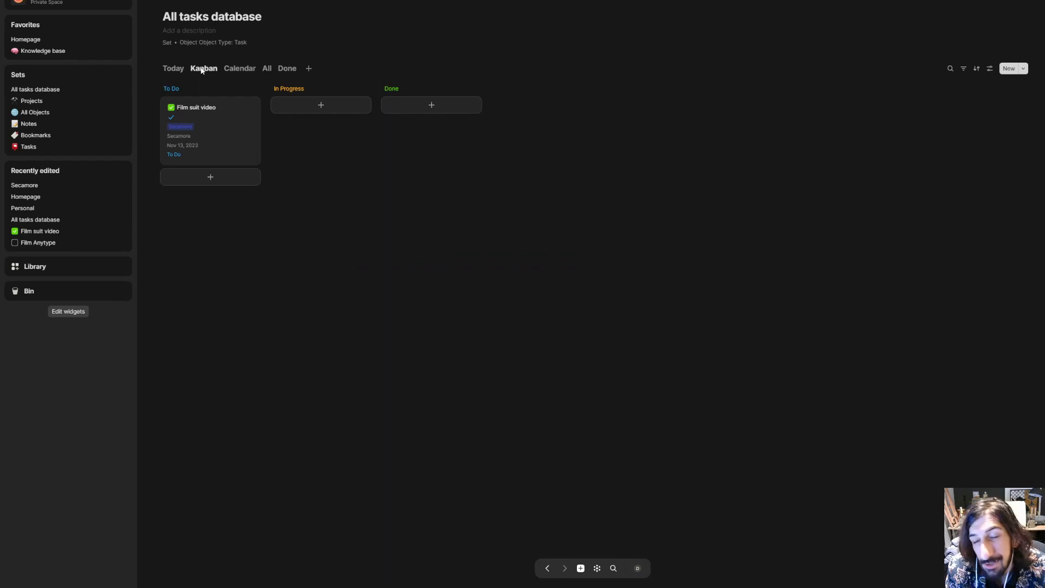
mouse_move(196, 71)
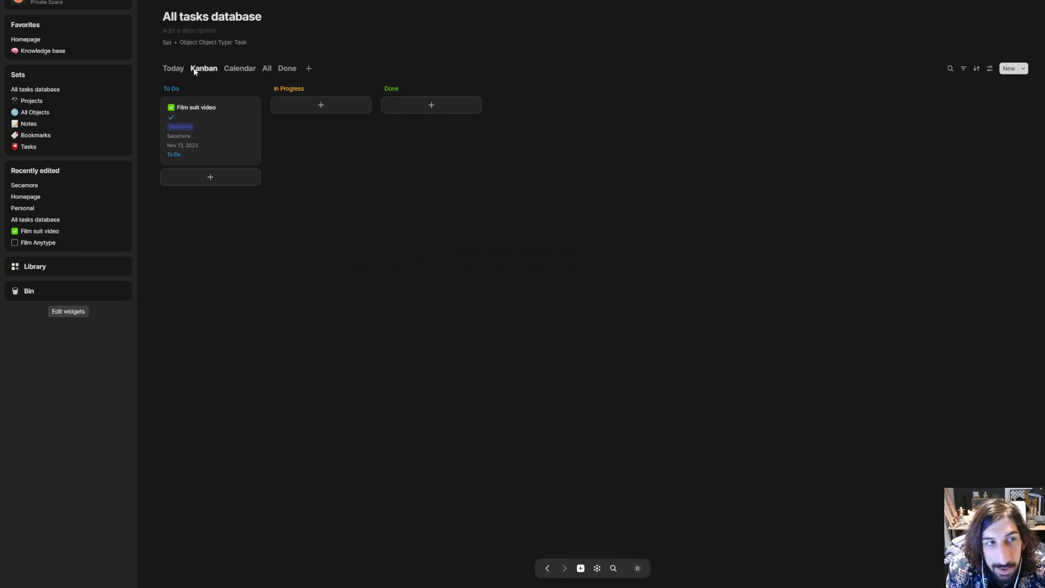
mouse_move(328, 179)
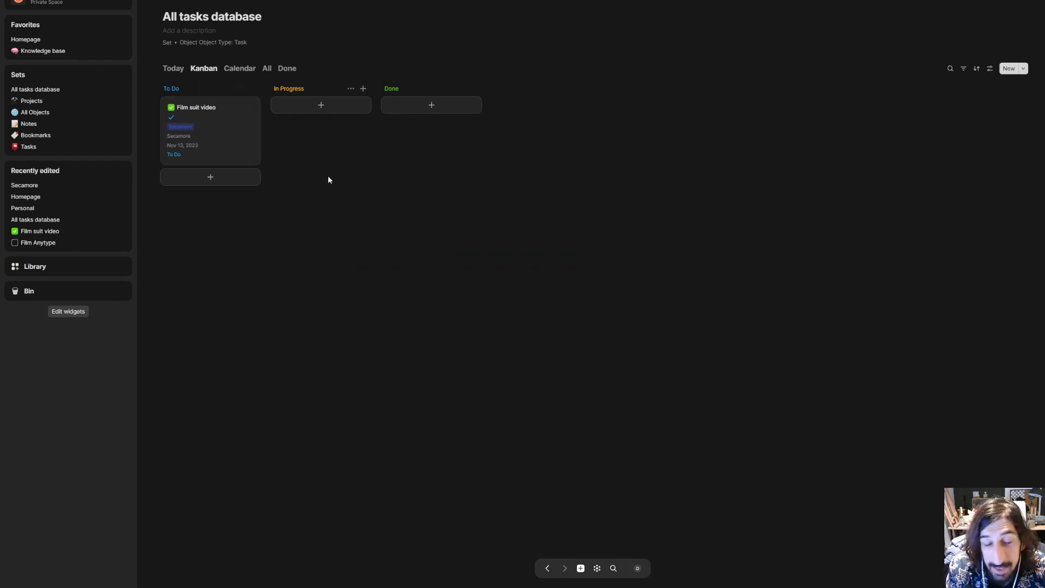
mouse_move(352, 150)
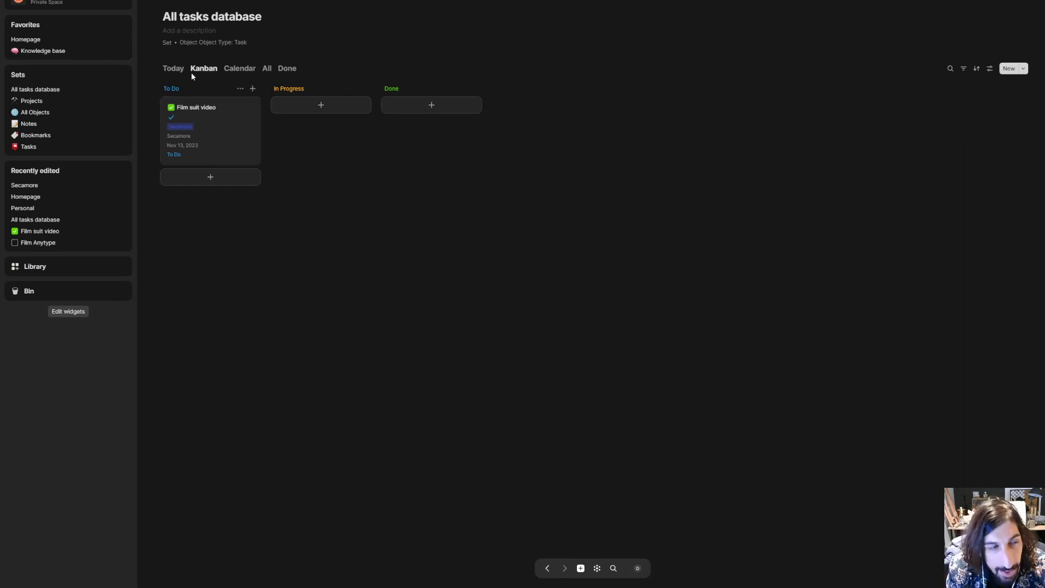
mouse_move(212, 52)
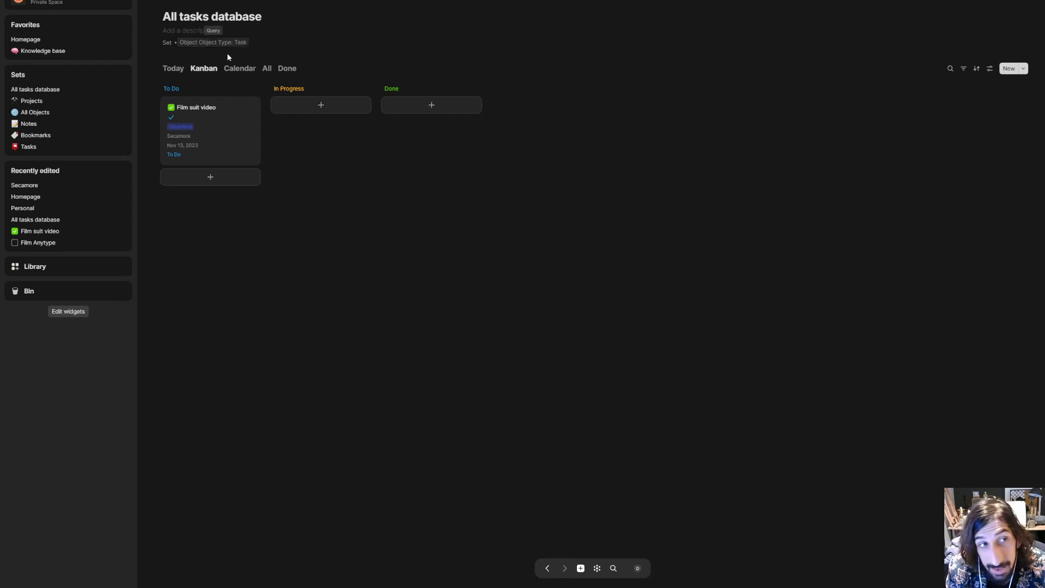
left_click(173, 67)
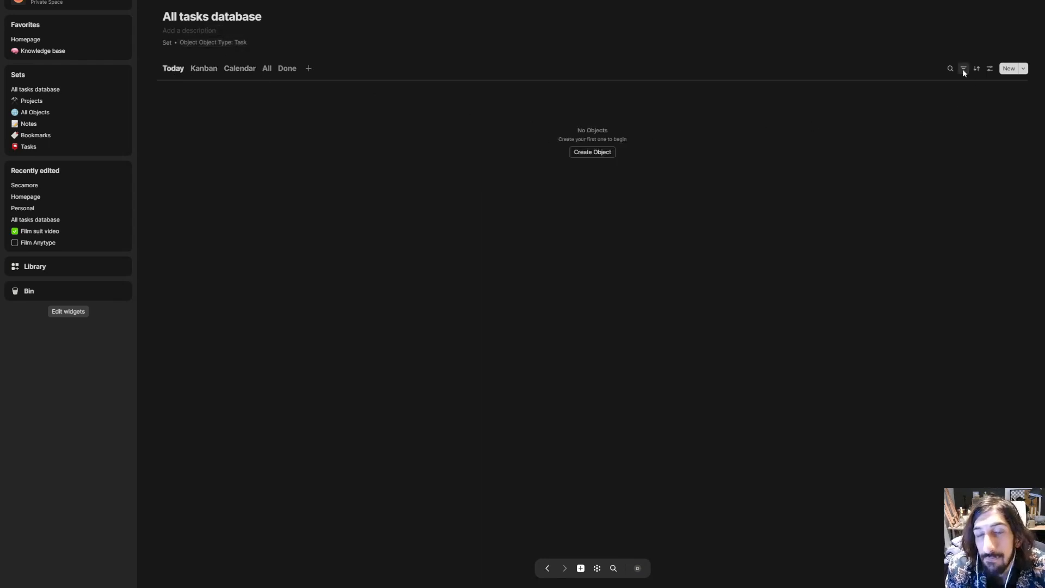
mouse_move(962, 69)
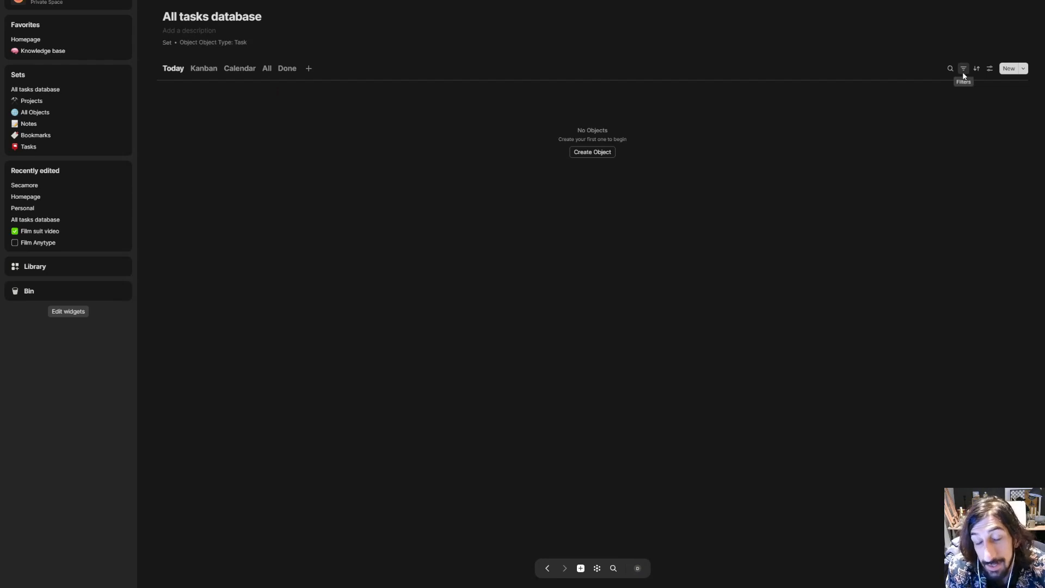
mouse_move(960, 78)
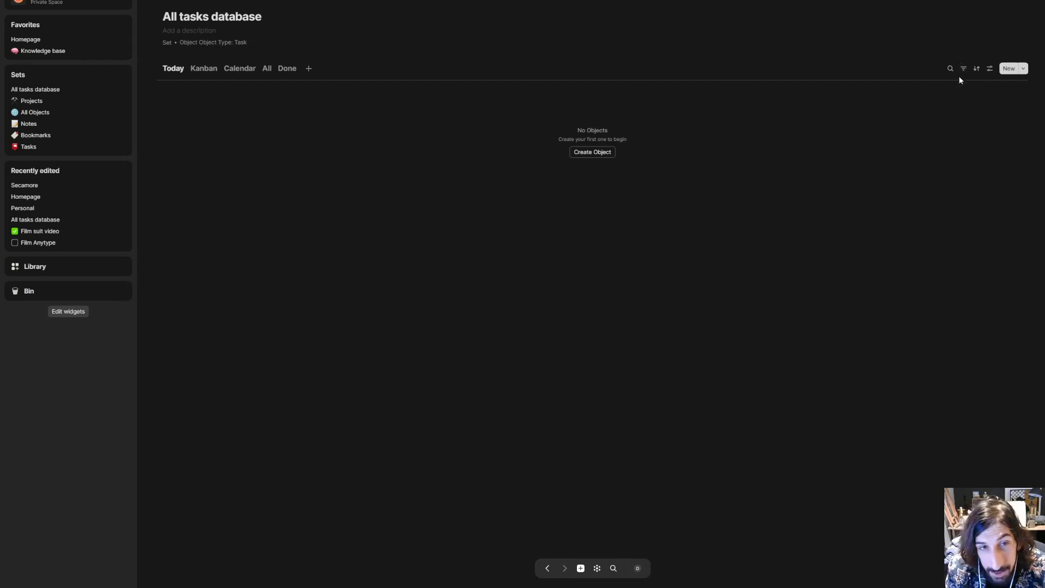
mouse_move(574, 116)
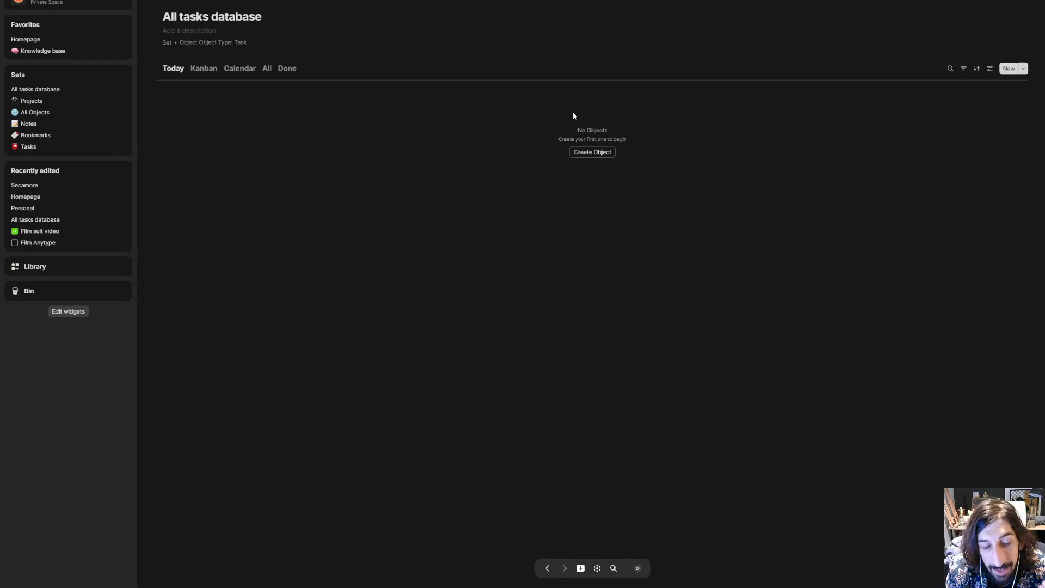
mouse_move(542, 94)
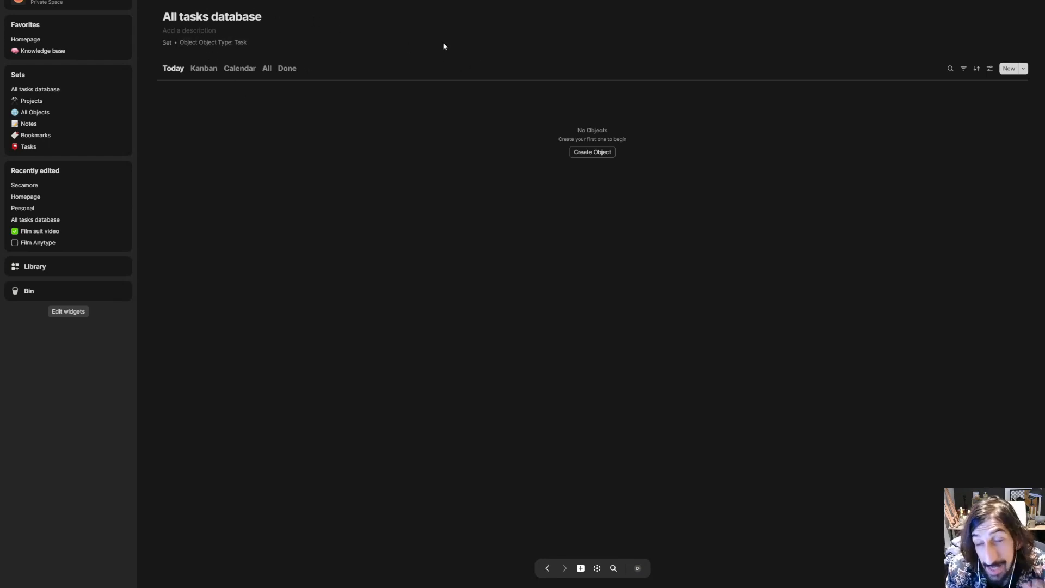
mouse_move(359, 57)
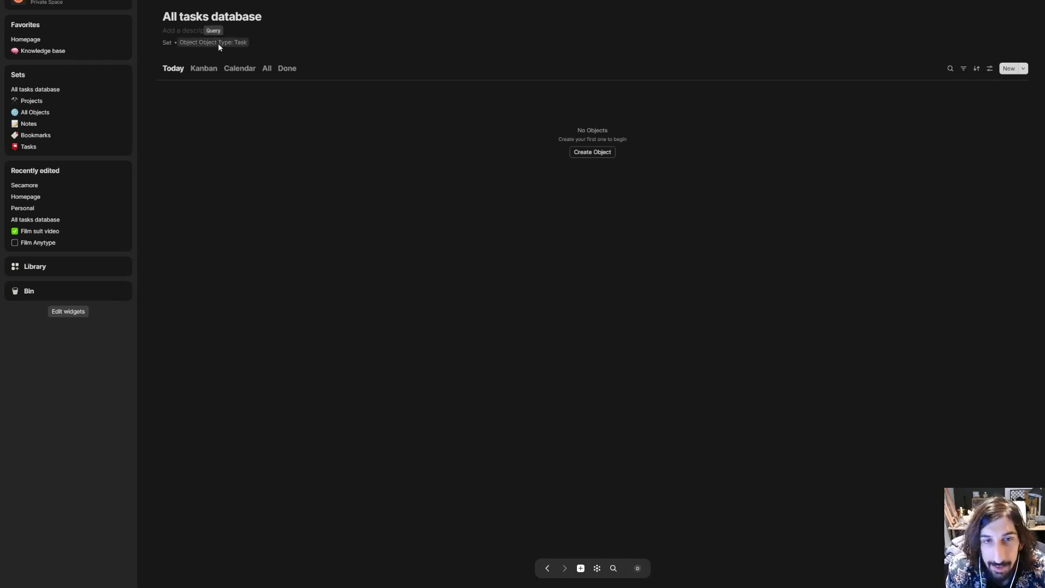
left_click(42, 51)
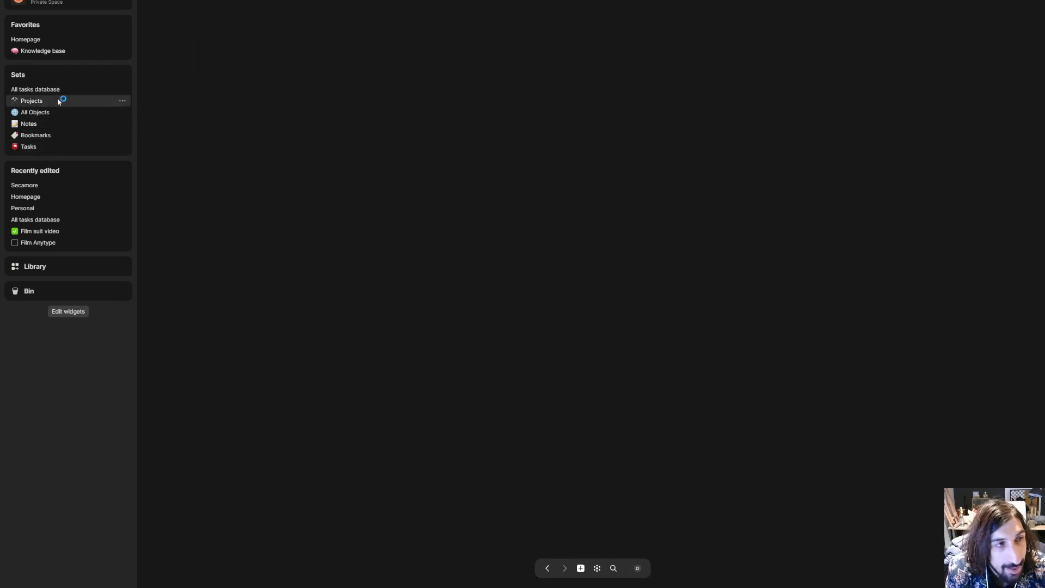
- Add an @-mention of On purpose on a new Homepage line below All tasks database
left_click(25, 39)
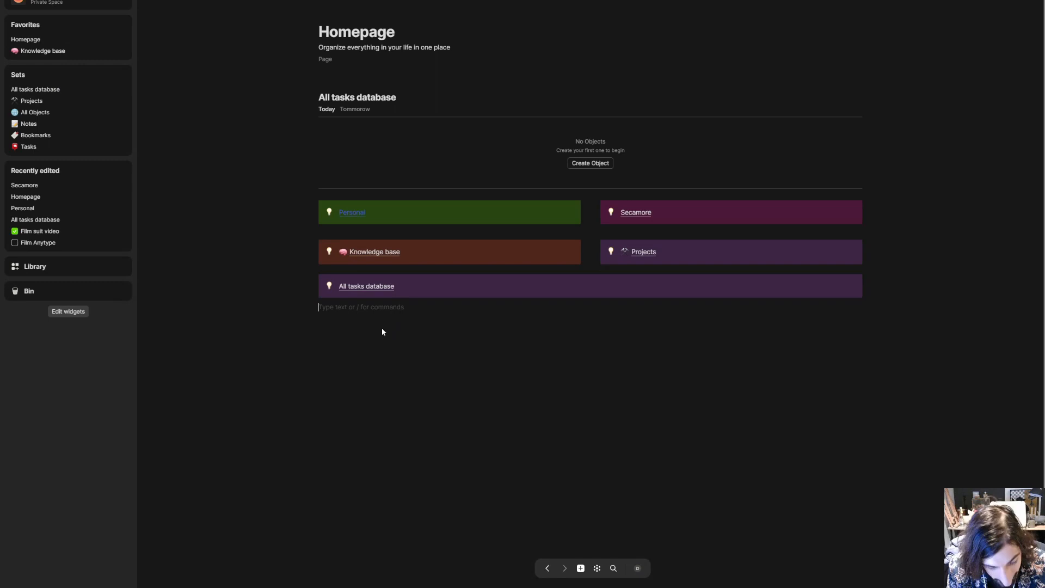
type("@")
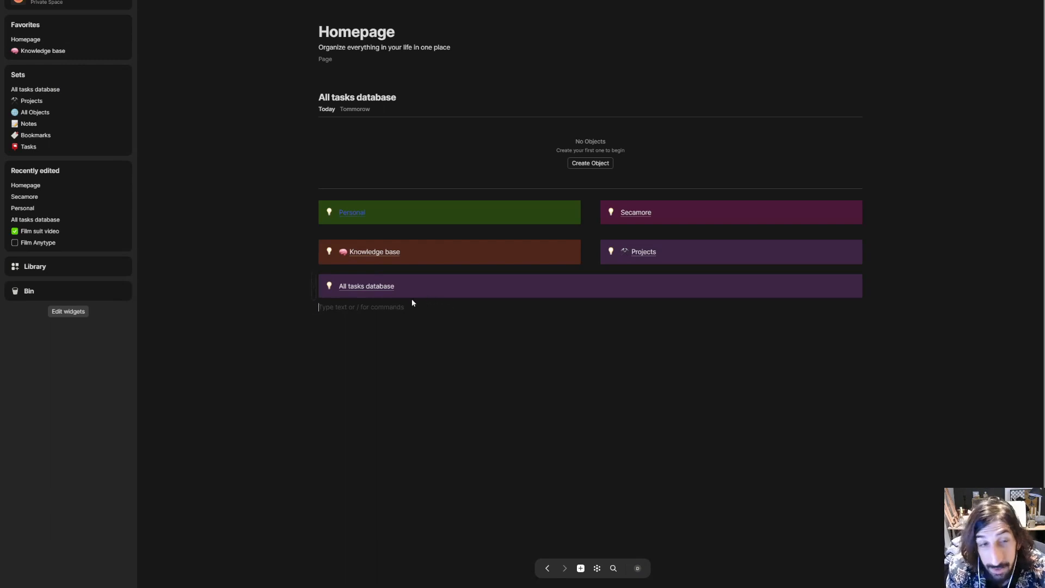
mouse_move(398, 299)
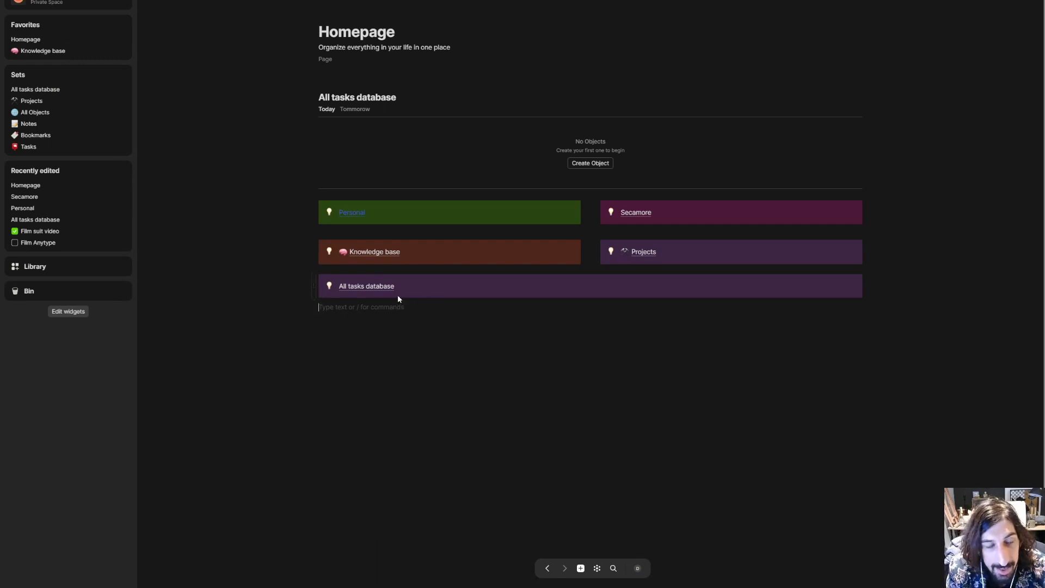
mouse_move(411, 301)
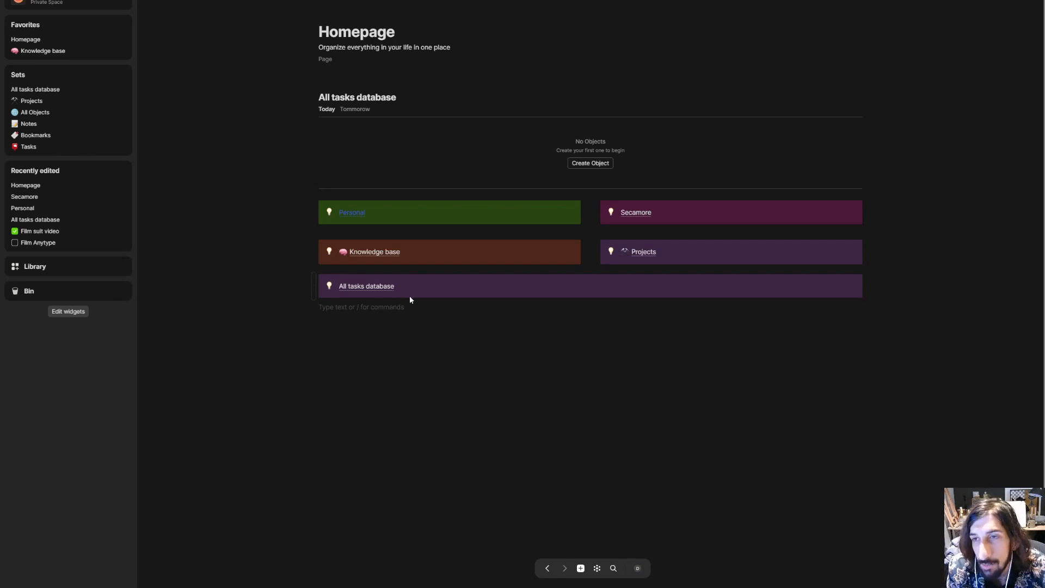
type("On")
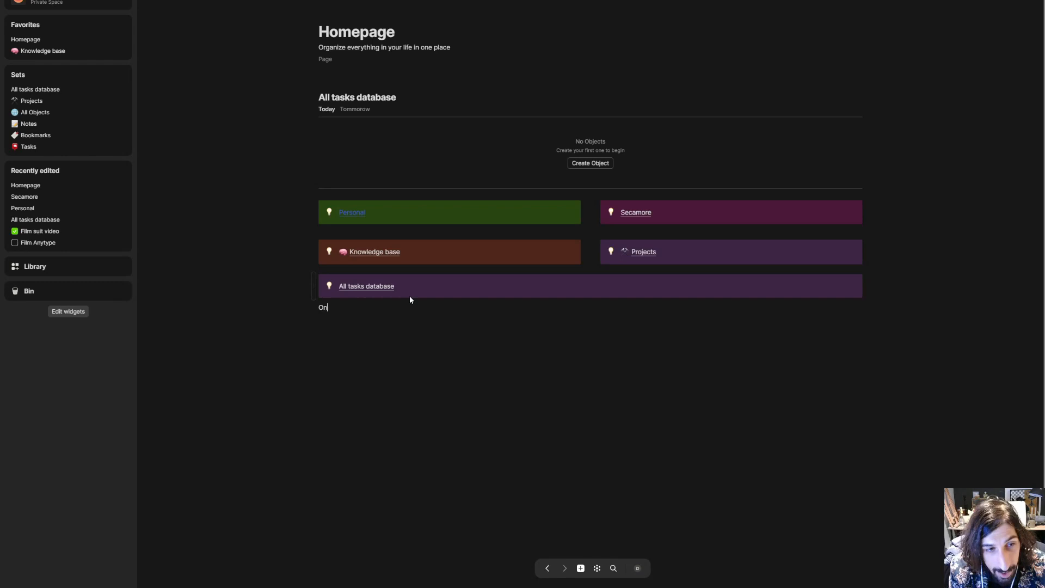
type("purpose po")
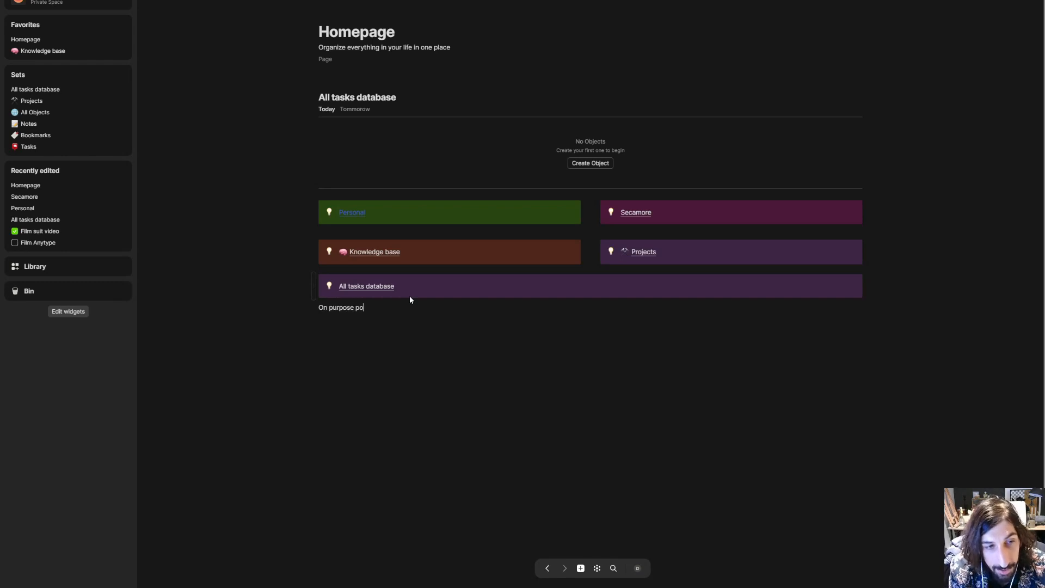
key("backspace")
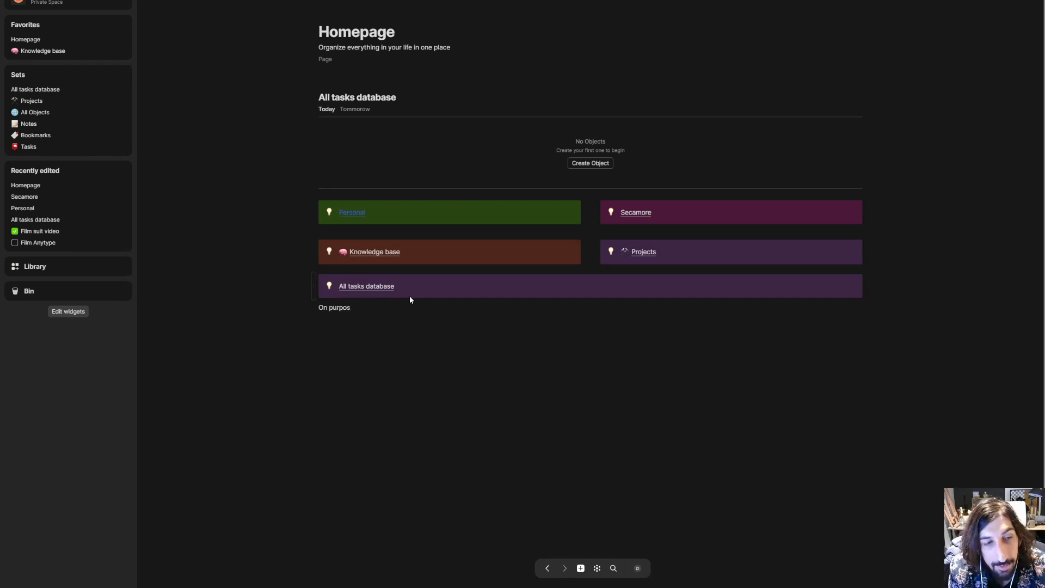
type("@")
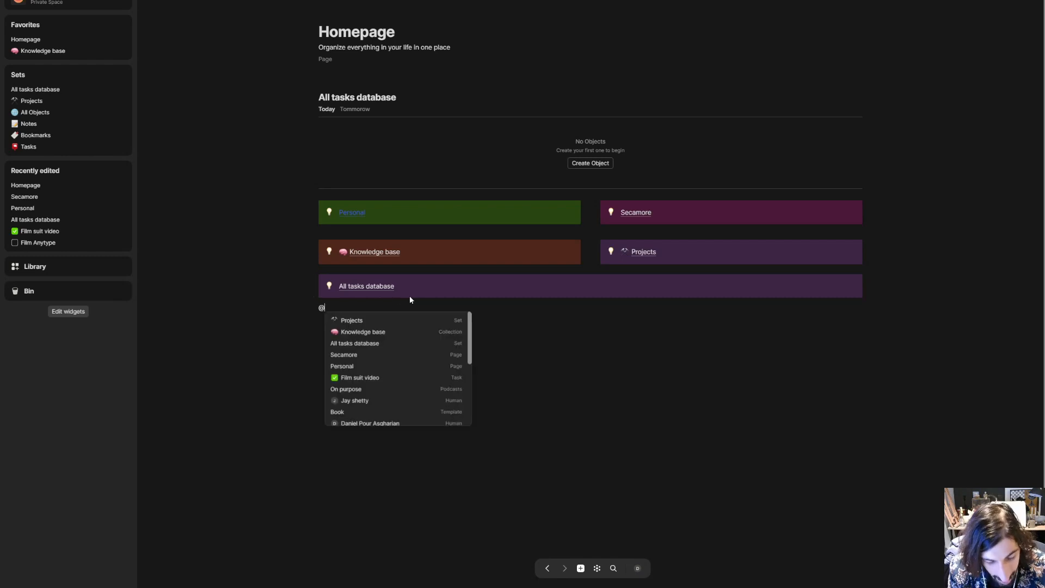
- Fill the line with scratch text 'hfdkdjg gjrd', then delete it back to an empty block
left_click(345, 389)
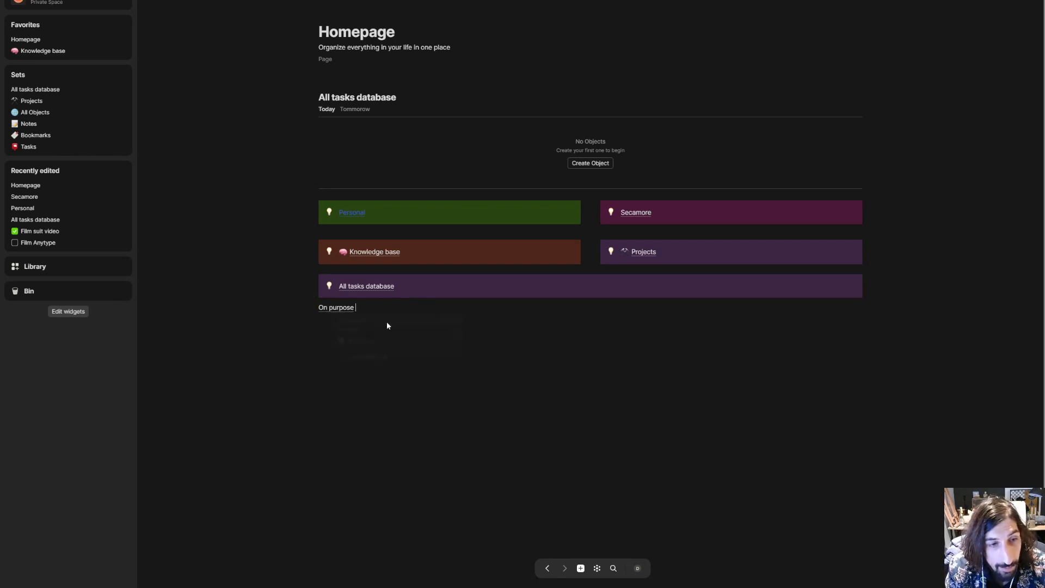
left_click(336, 307)
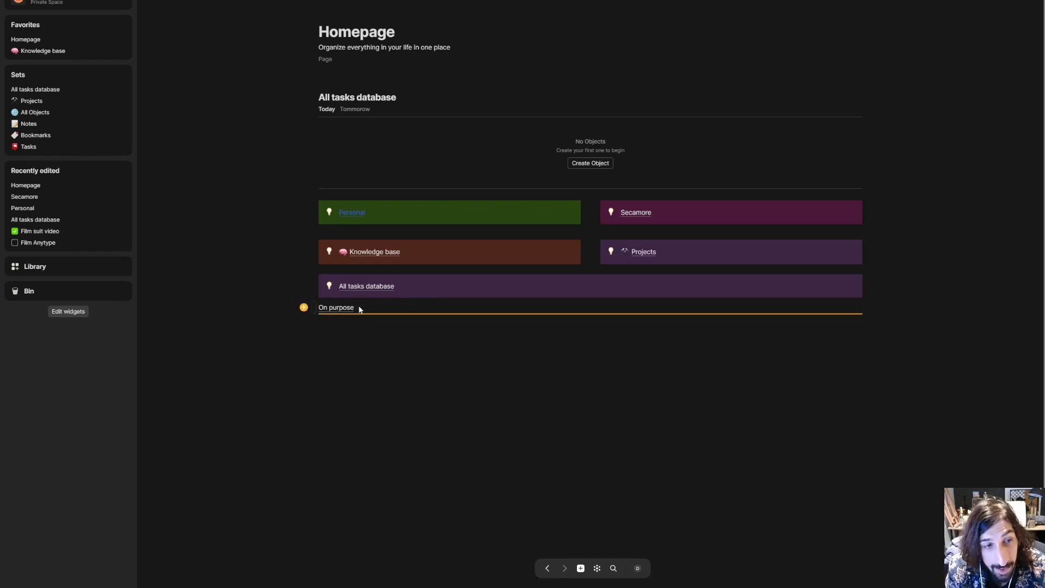
type("hfdkdjg")
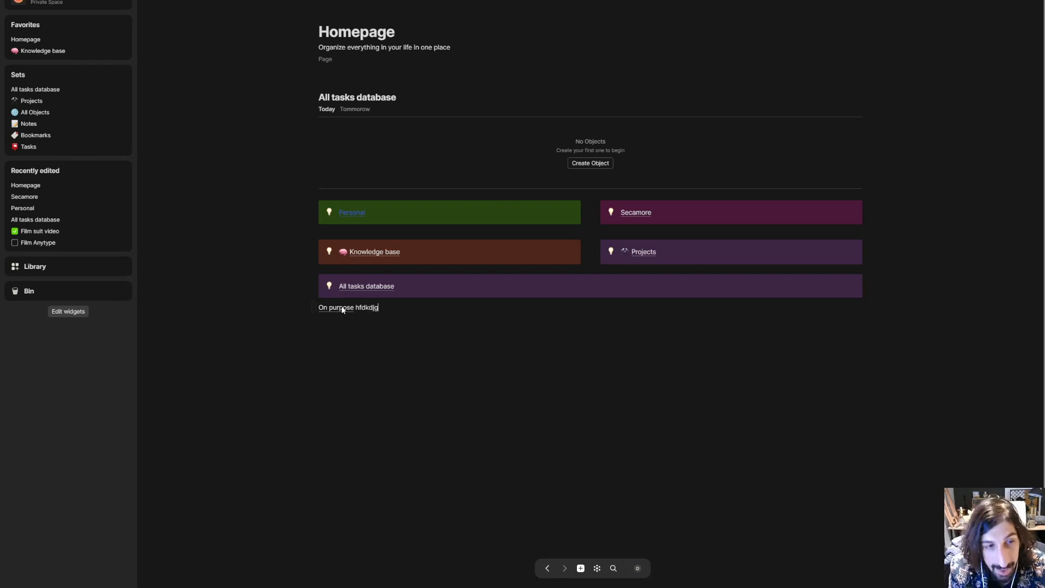
type("gjrd")
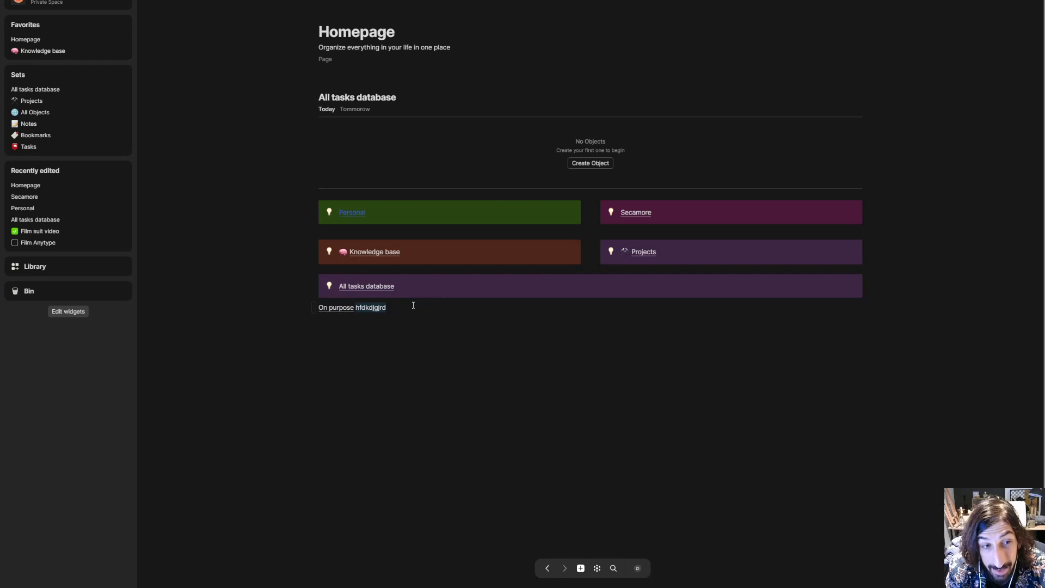
key("Backspace")
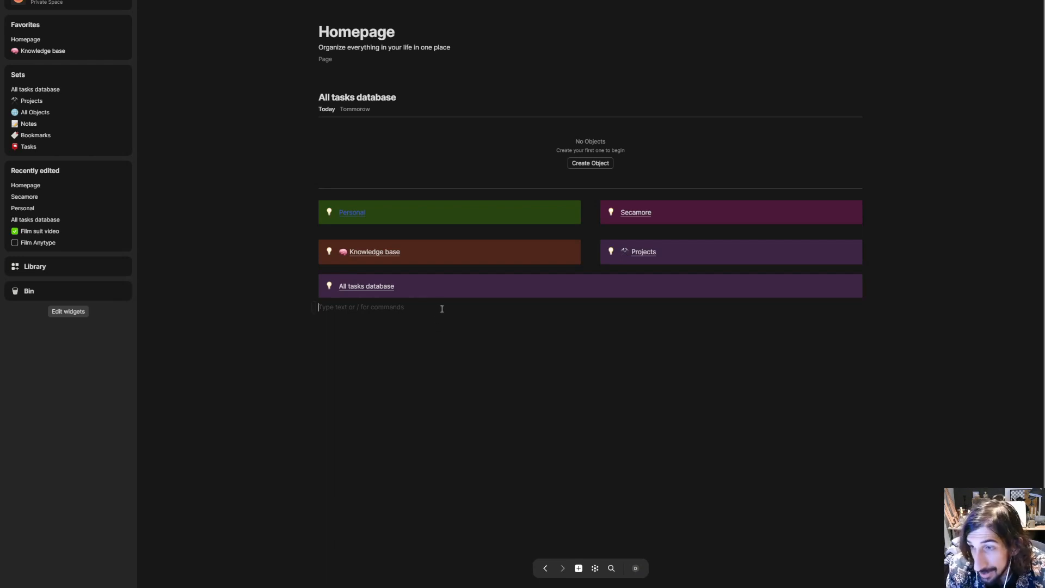
mouse_move(441, 317)
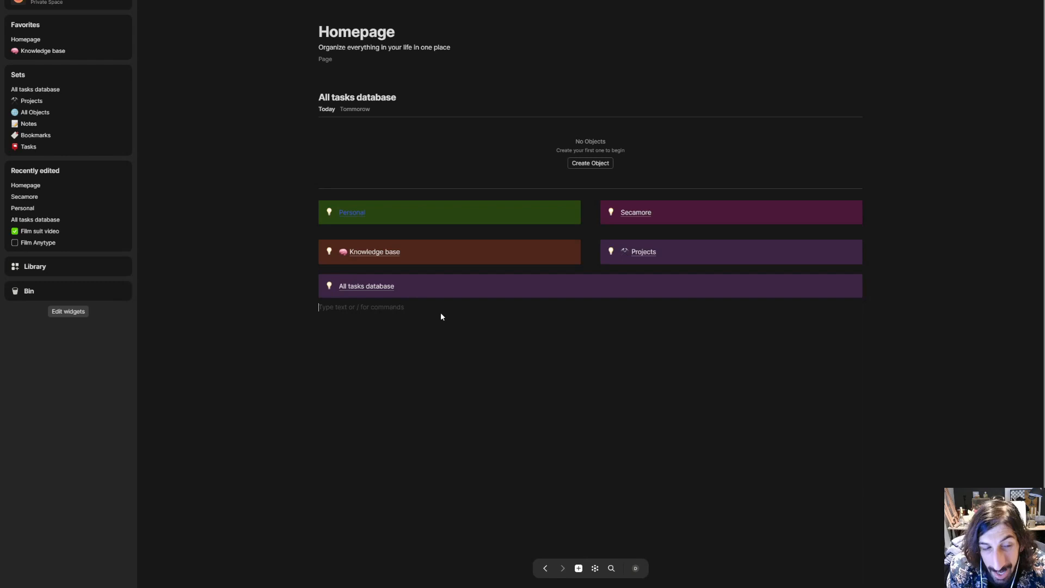
type("@")
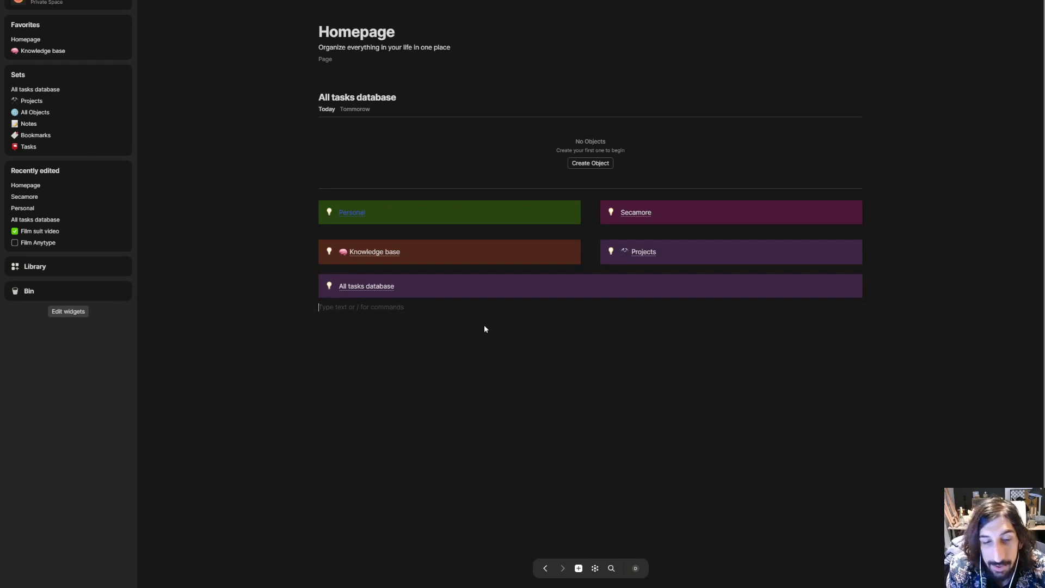
- Show the graph with Homepage linked to Secamore, Personal, Projects, Knowledge base and On purpose
left_click(595, 568)
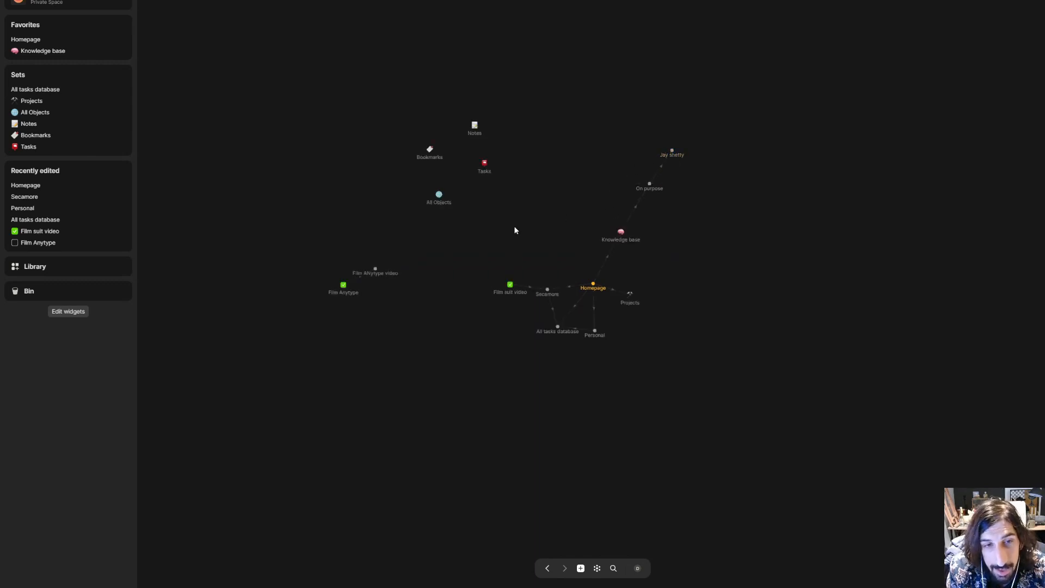
mouse_move(672, 390)
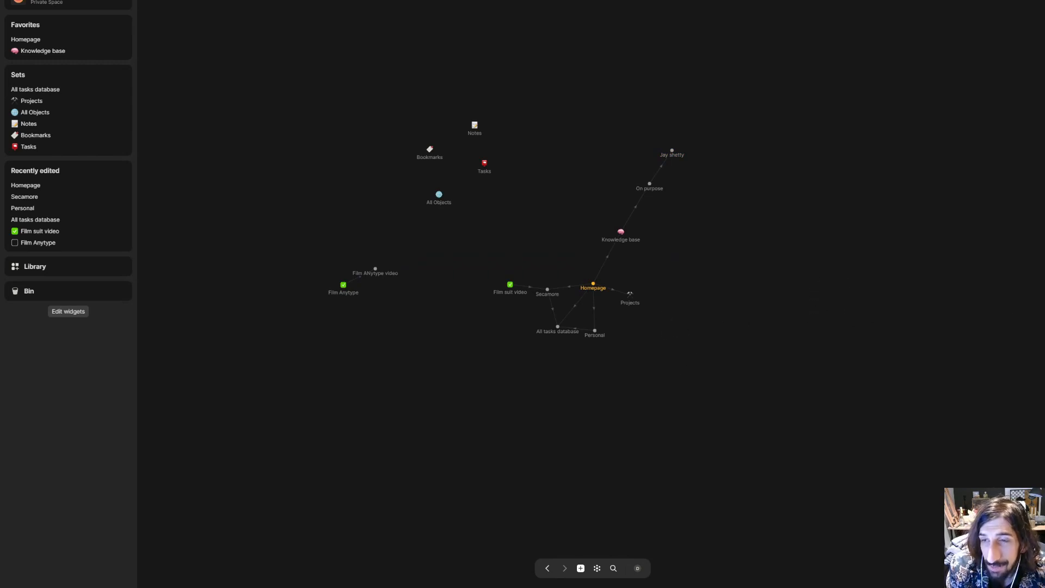
mouse_move(56, 99)
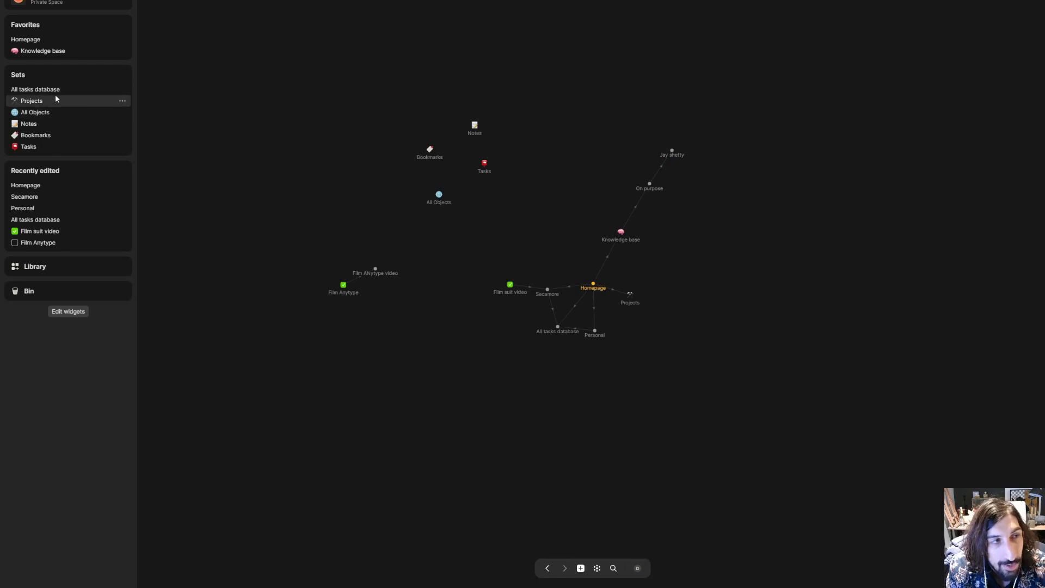
- In the All tasks database Today view, create a new task named 'fkfkfkf'
left_click(35, 89)
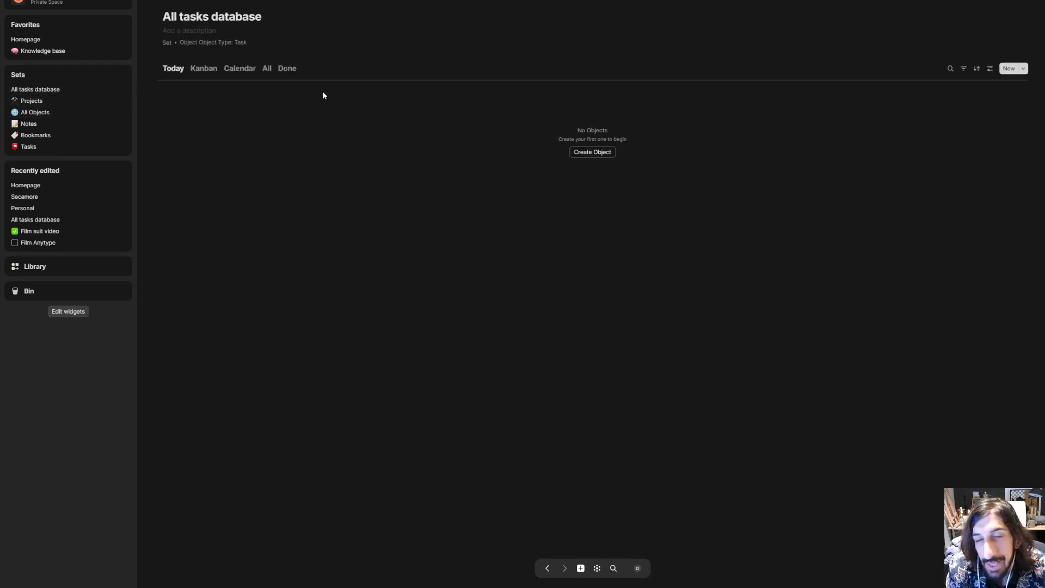
left_click(204, 68)
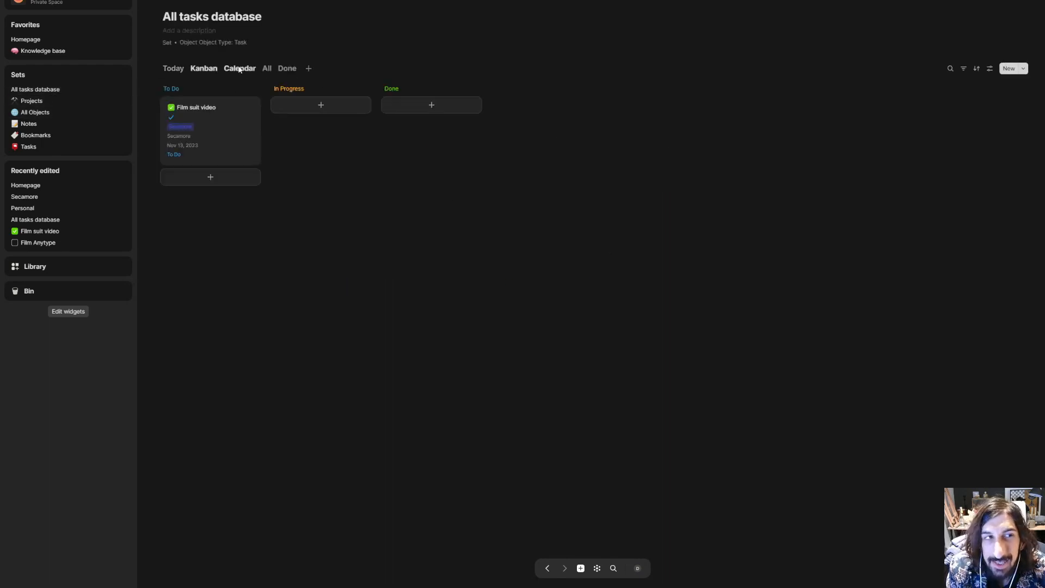
left_click(173, 68)
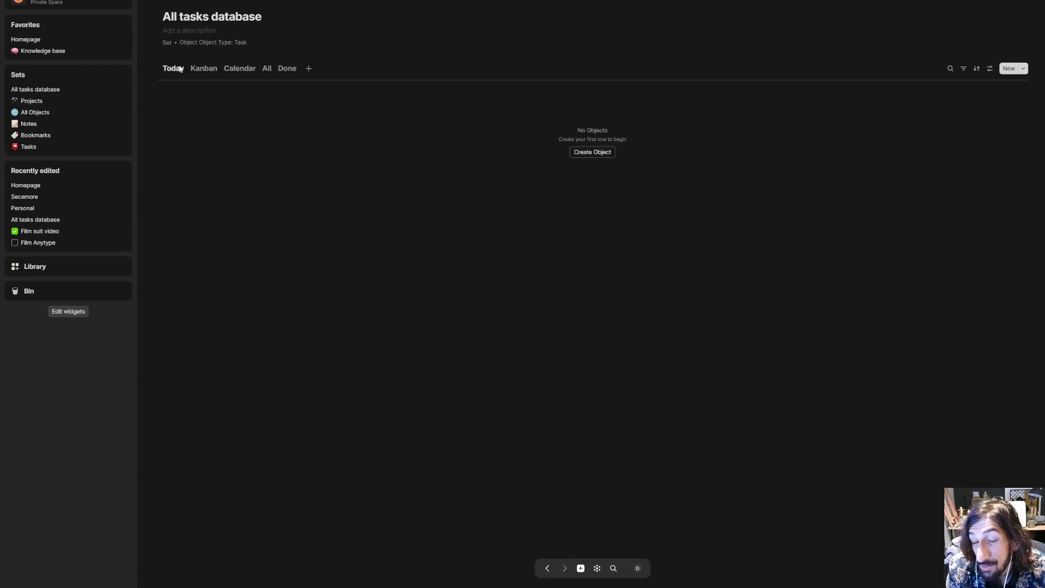
left_click(591, 152)
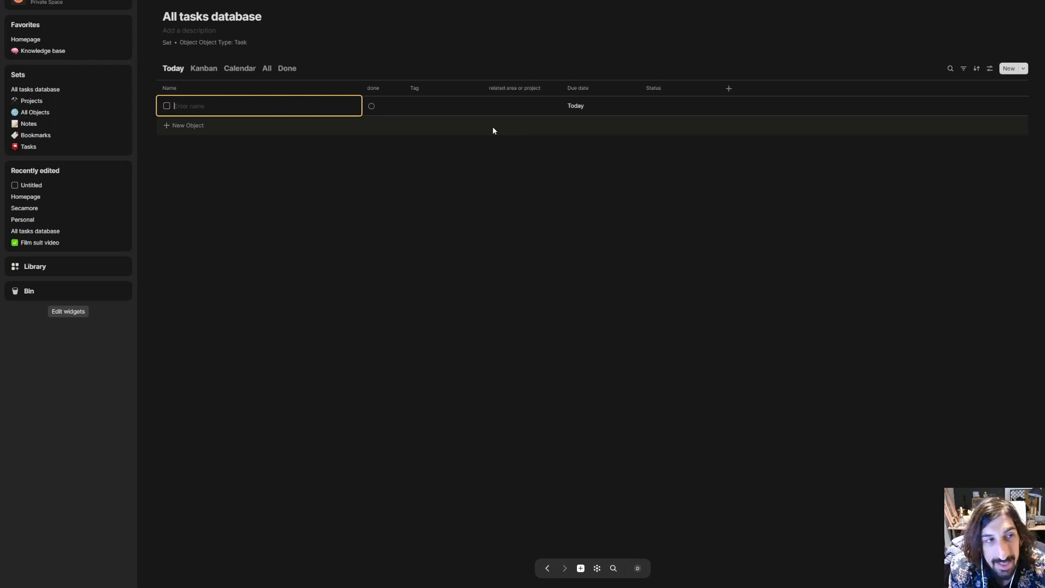
type("fkfkfkf")
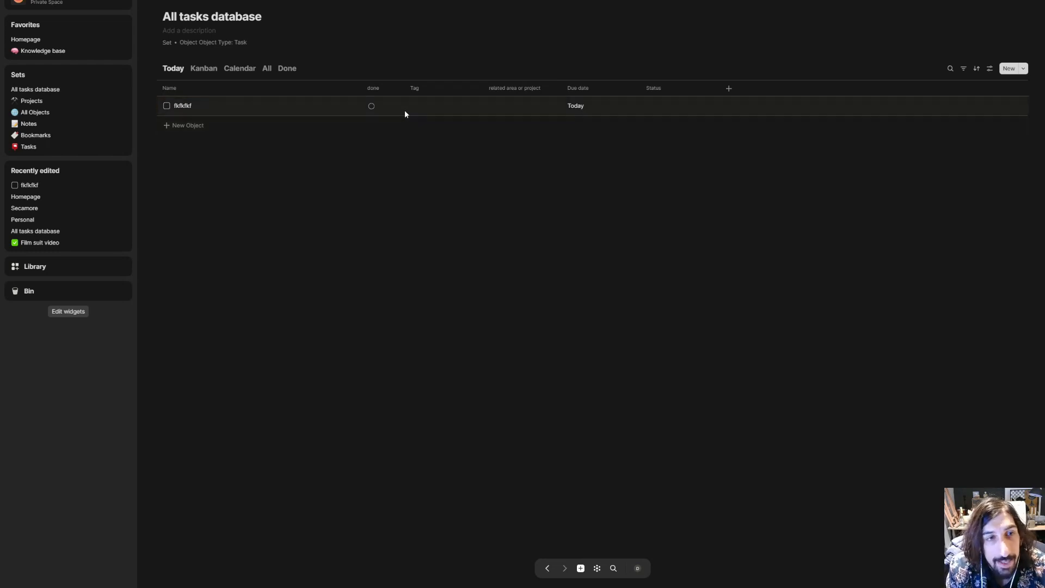
mouse_move(421, 107)
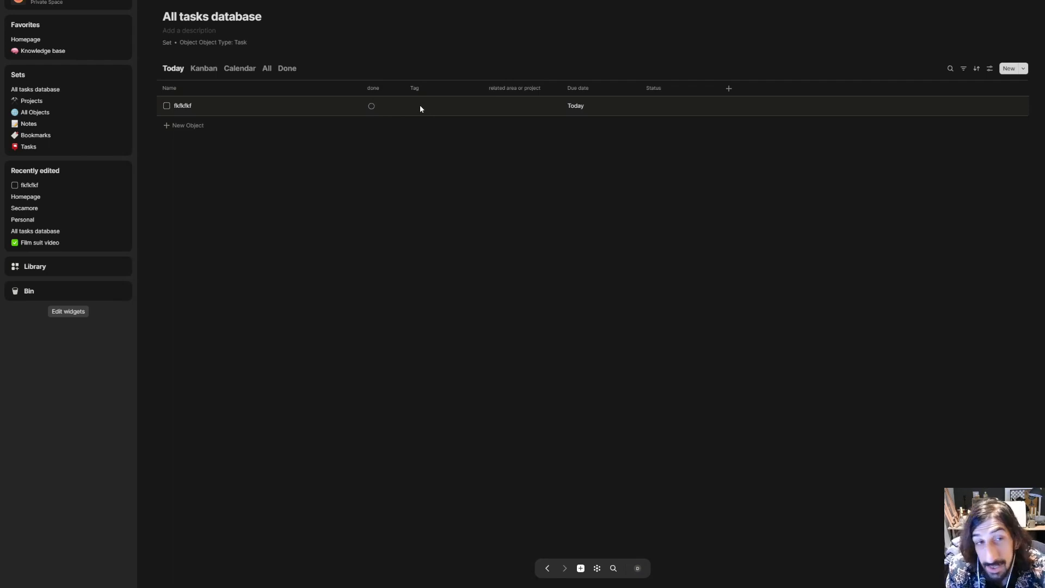
- Tag the new task Social media, then change its tag to Secamore
left_click(440, 105)
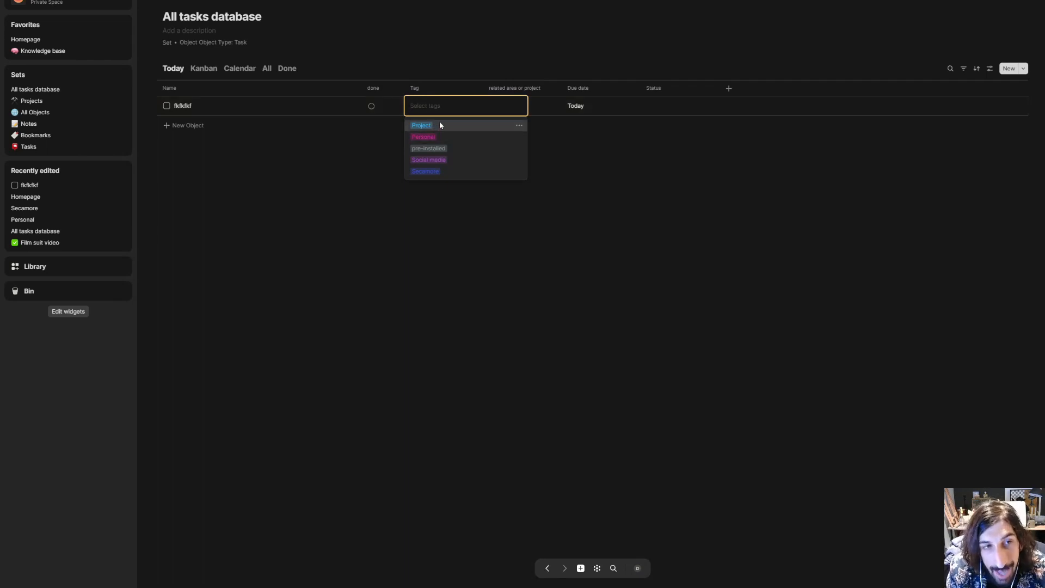
mouse_move(447, 129)
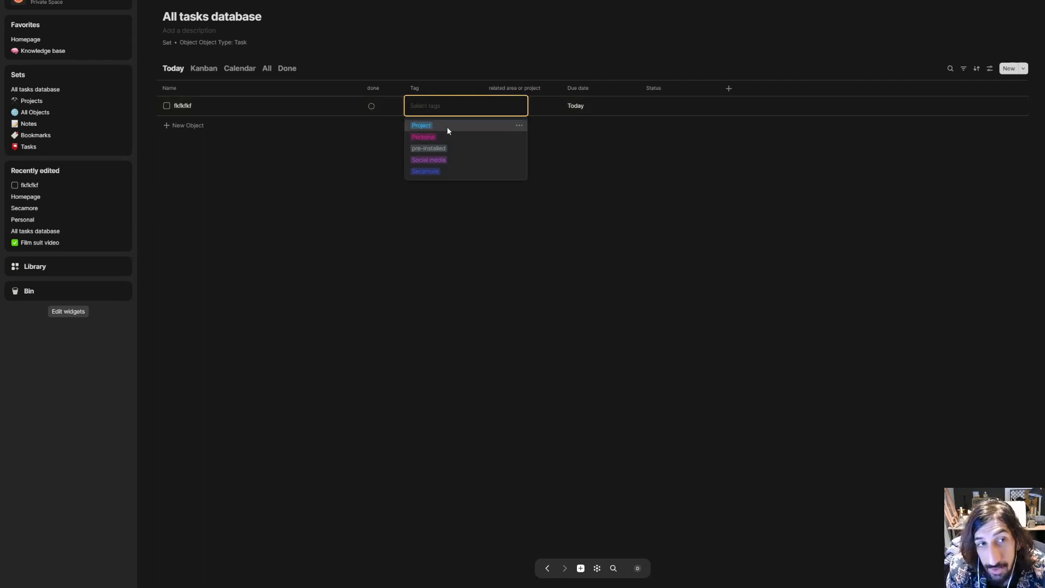
left_click(356, 142)
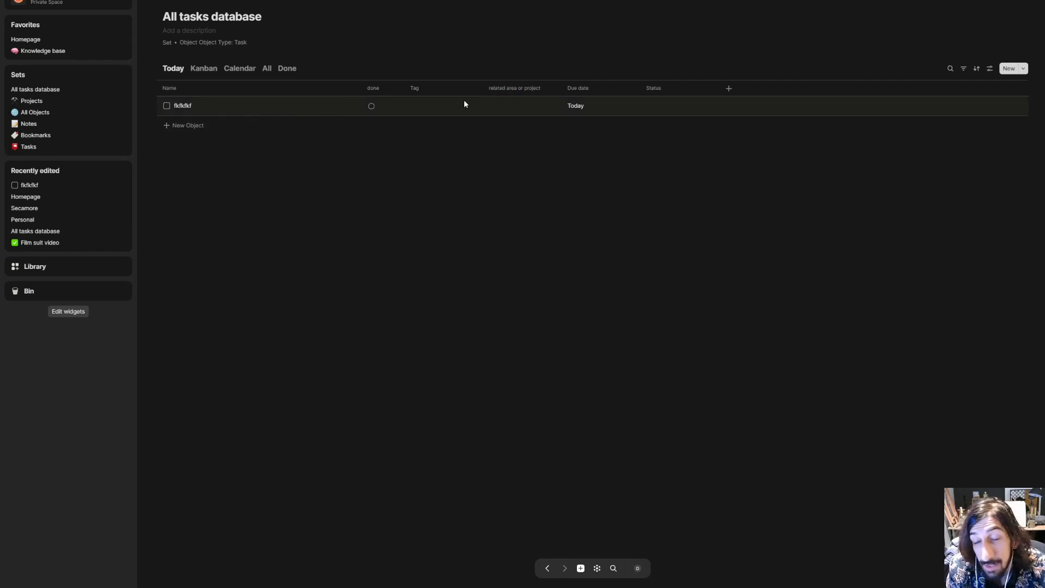
mouse_move(441, 104)
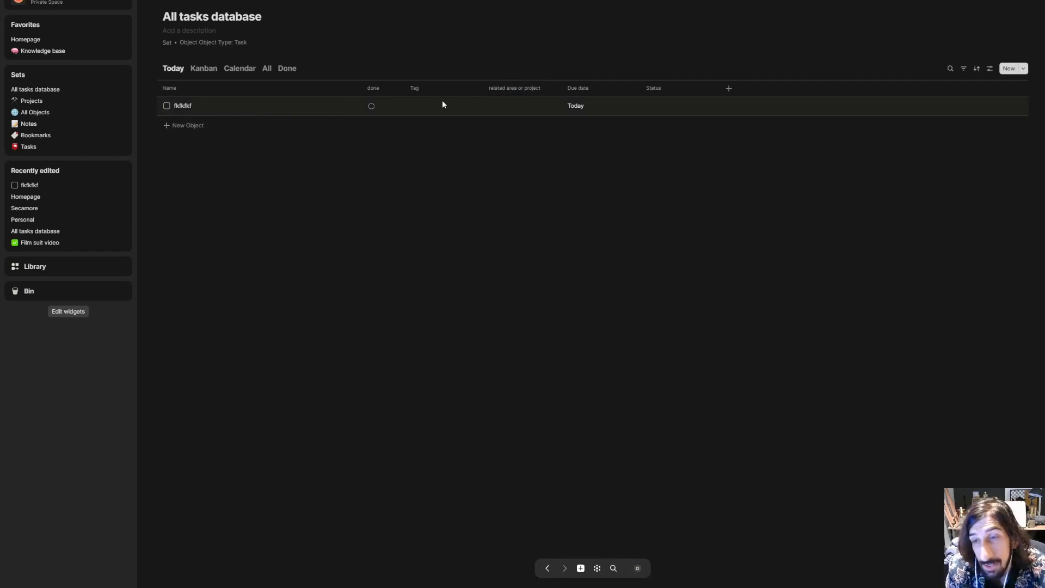
left_click(465, 106)
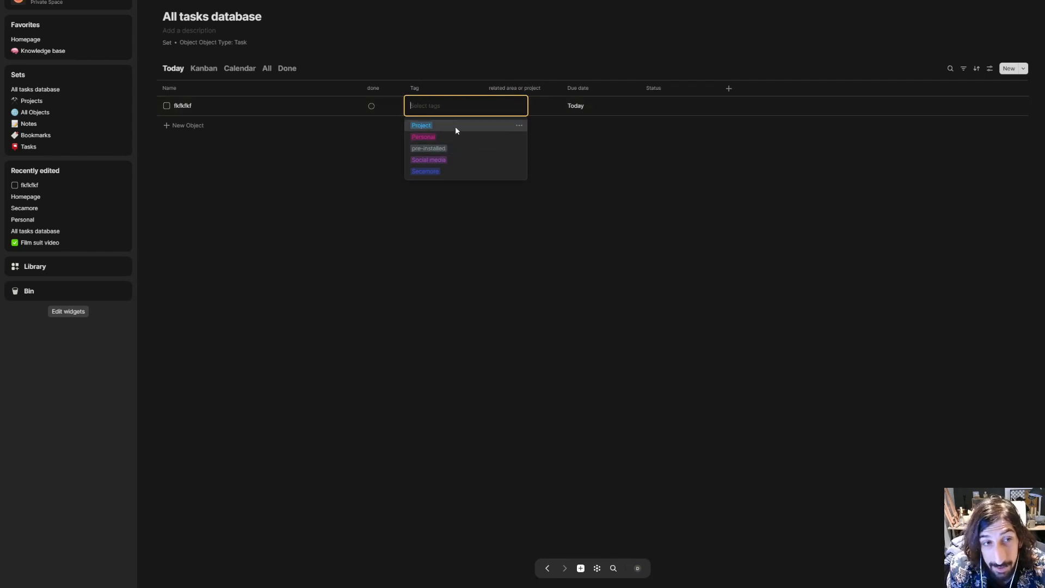
left_click(420, 125)
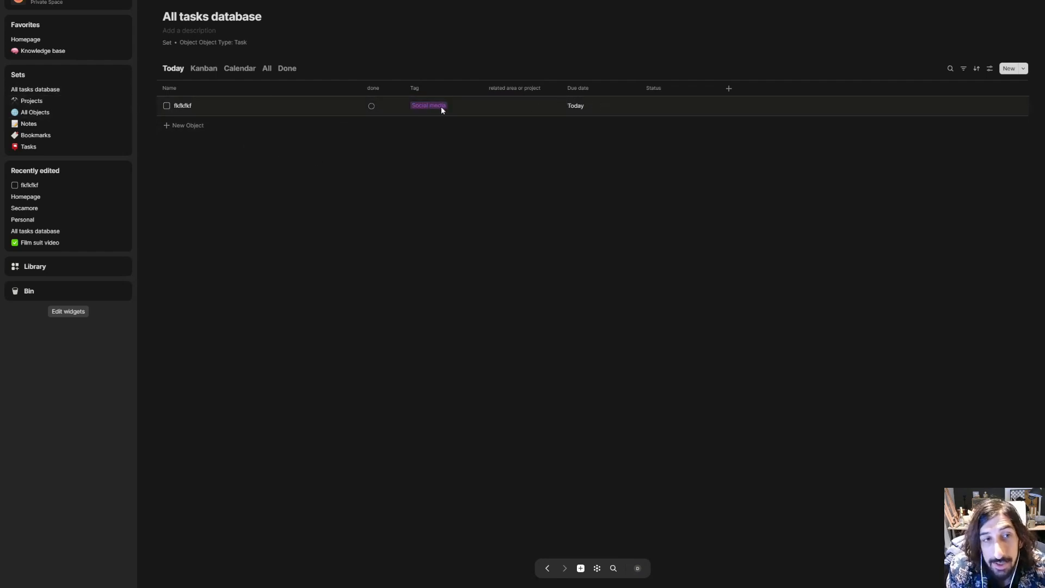
left_click(429, 106)
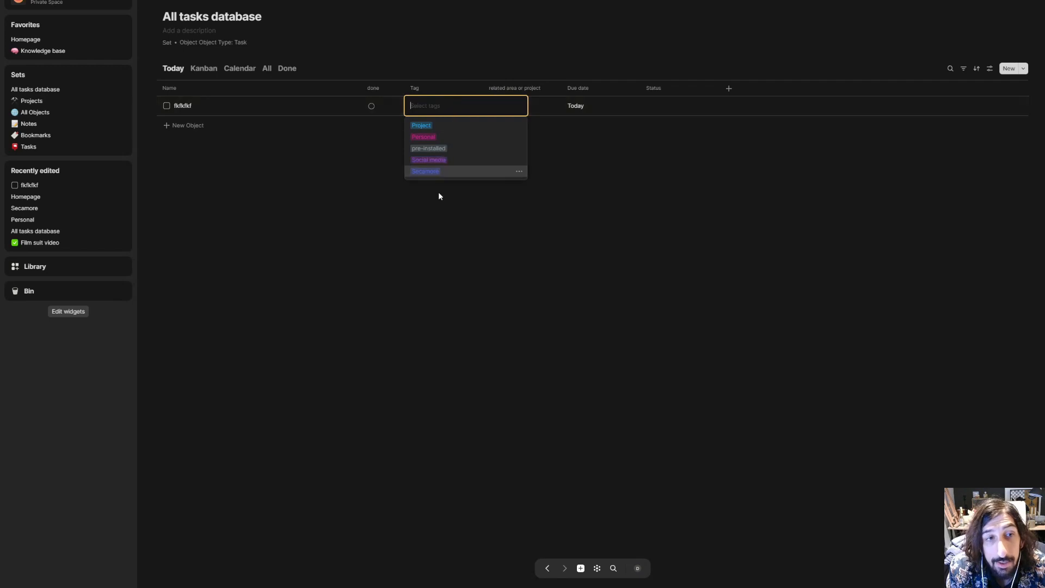
left_click(425, 171)
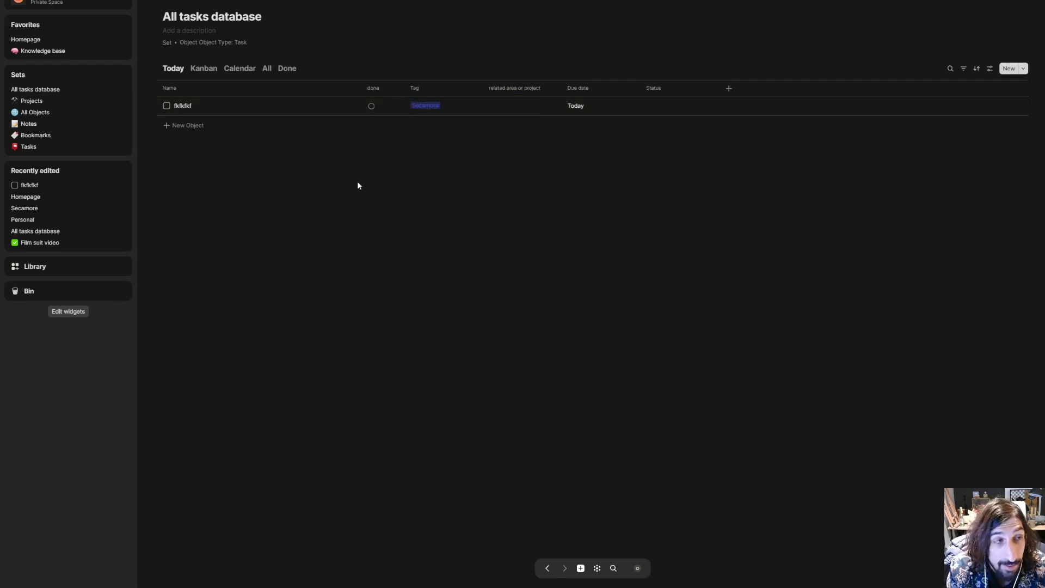
mouse_move(63, 39)
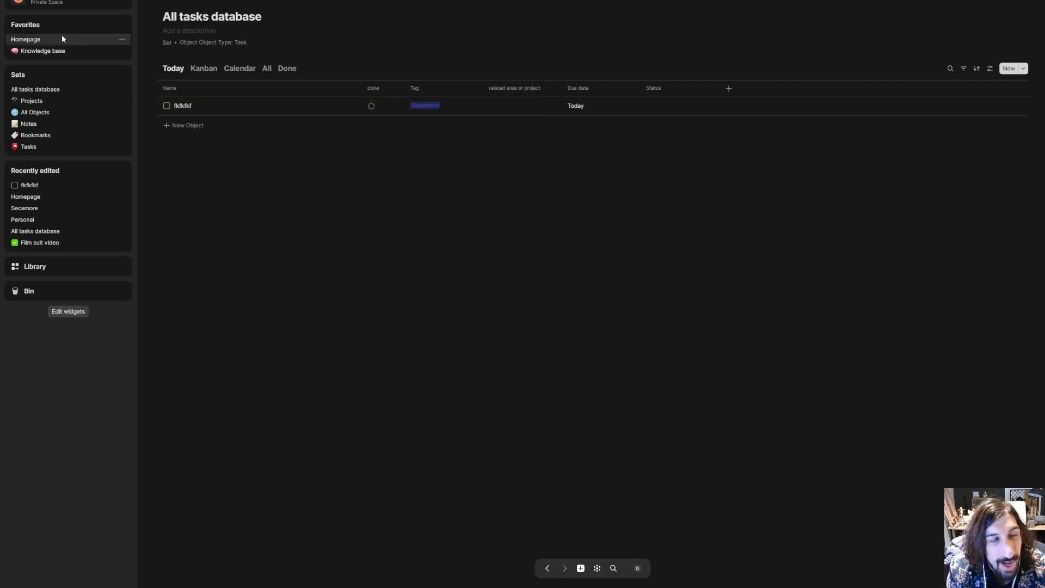
- Check the Secamore page lists the new tagged task, then return to the Homepage
left_click(25, 39)
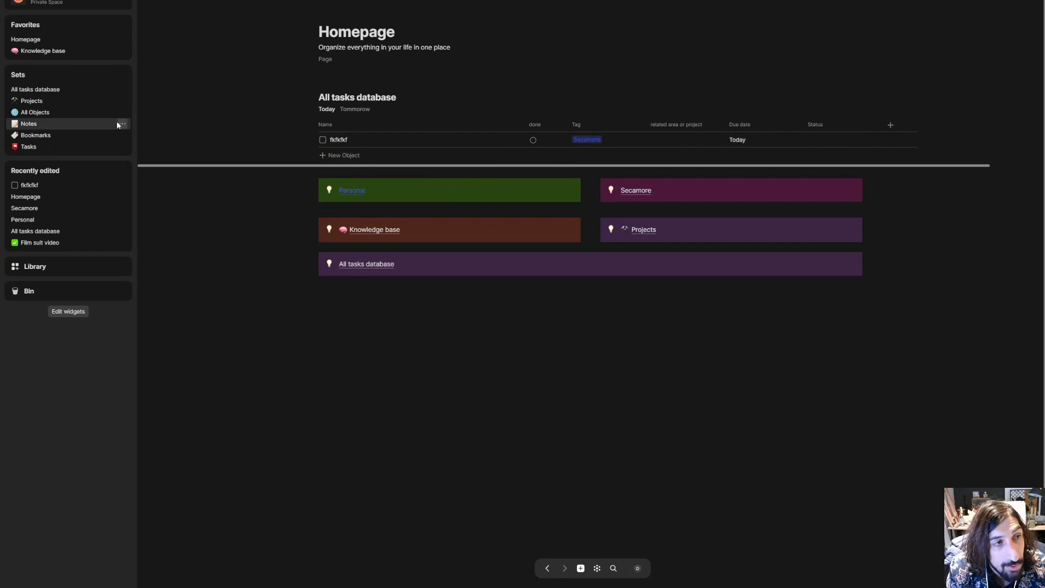
left_click(634, 190)
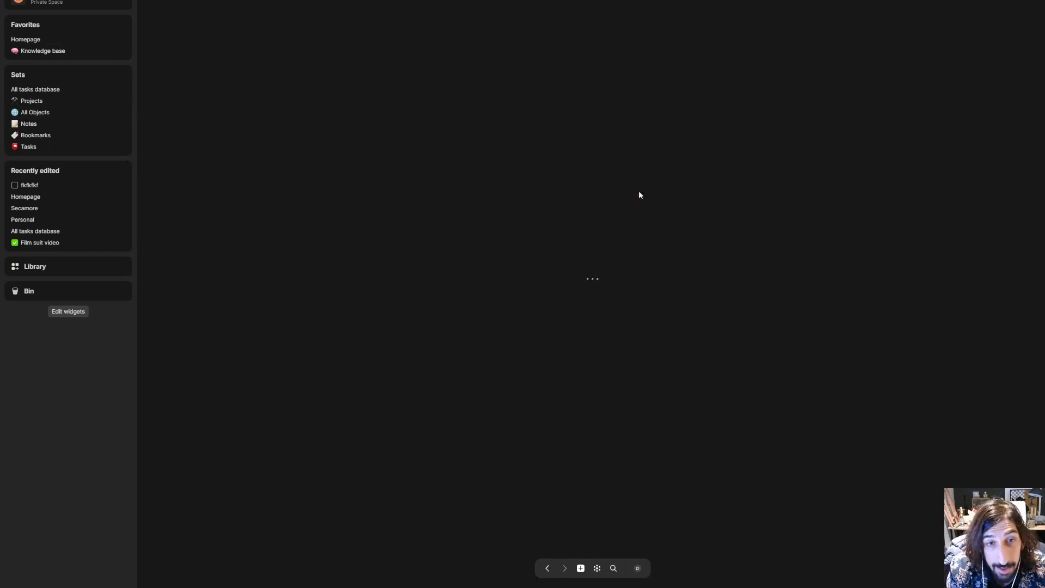
mouse_move(424, 117)
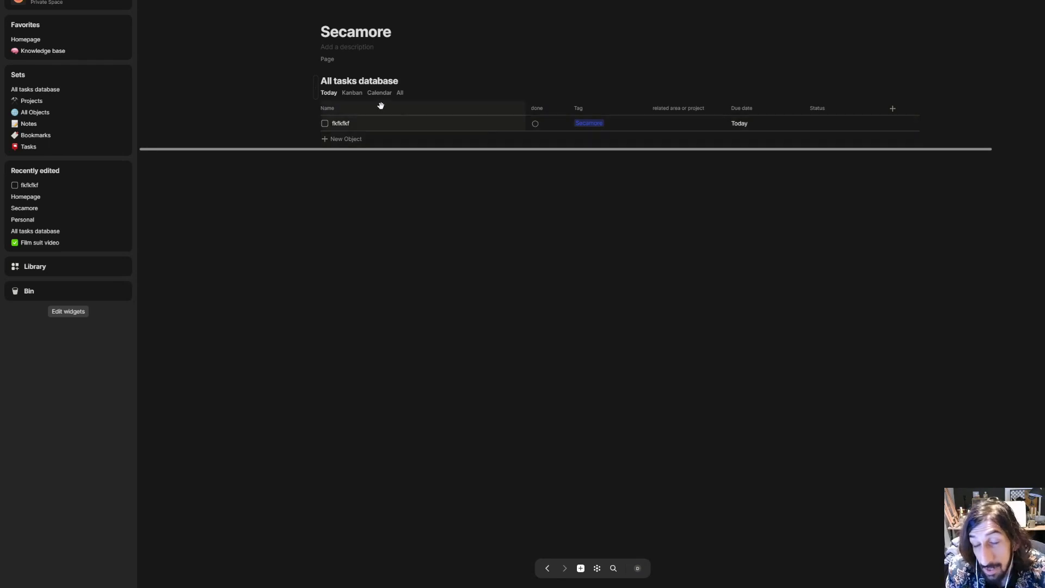
mouse_move(543, 177)
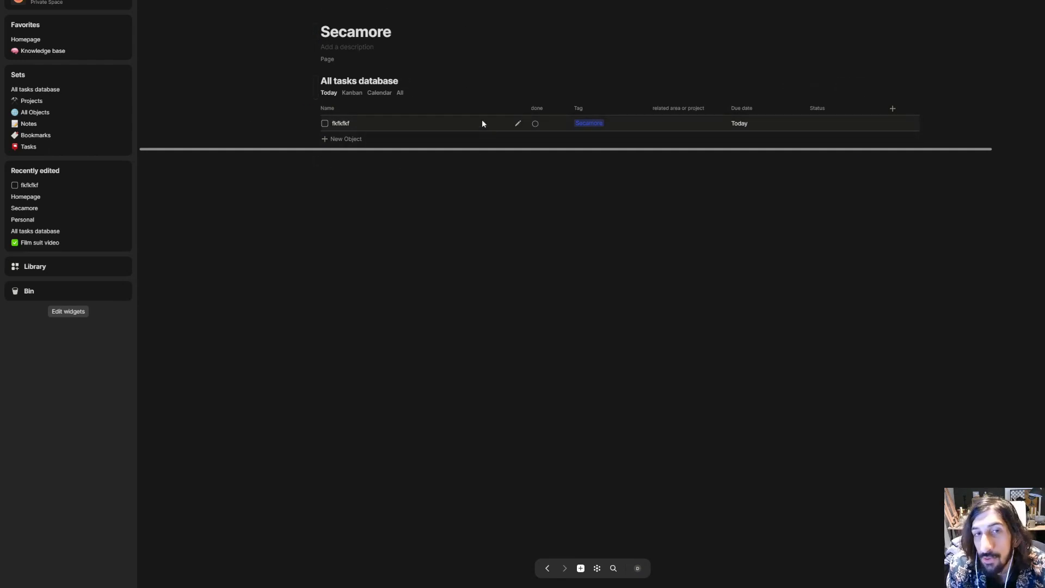
mouse_move(484, 124)
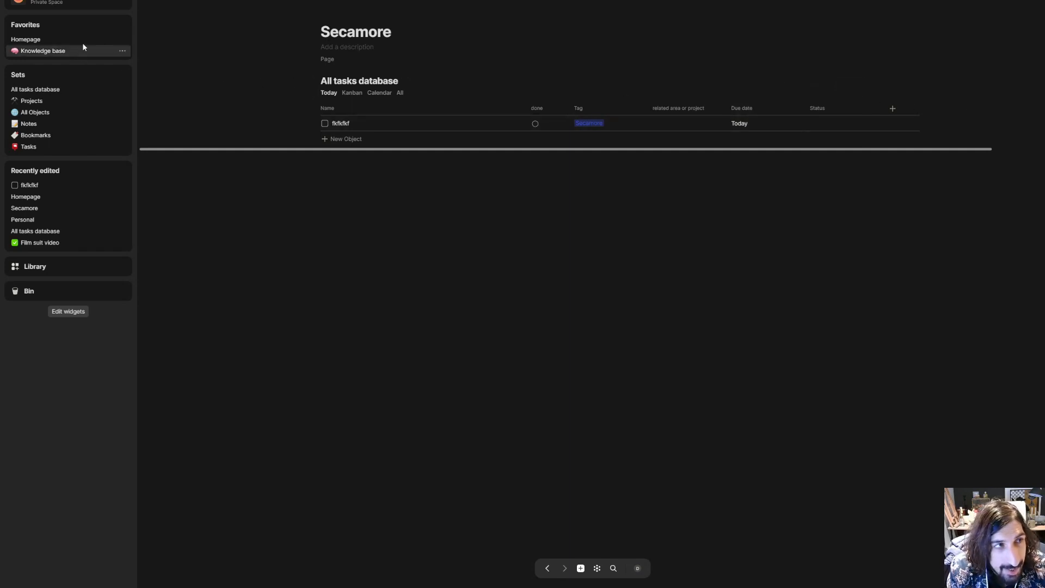
left_click(25, 39)
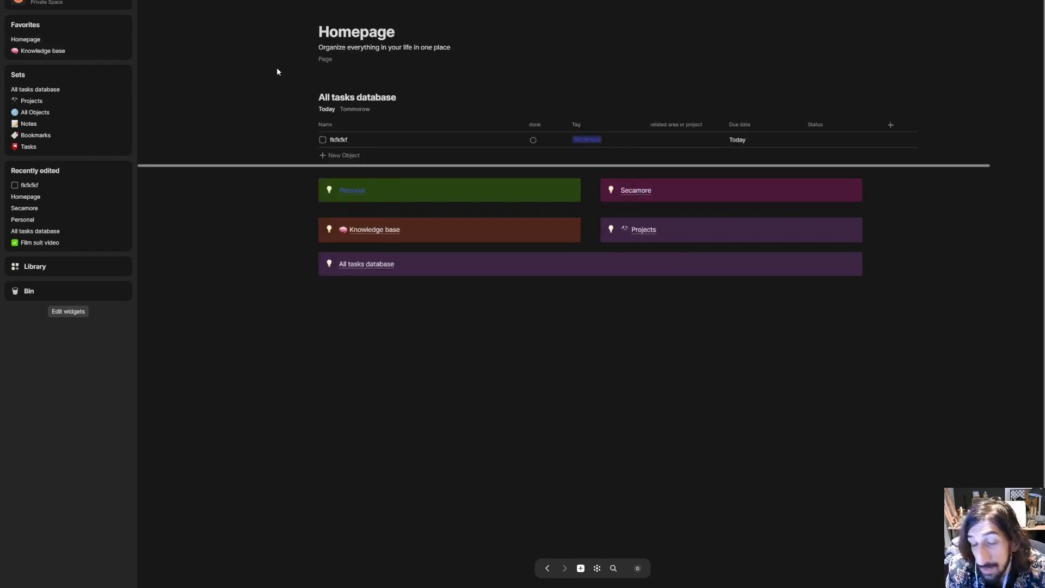